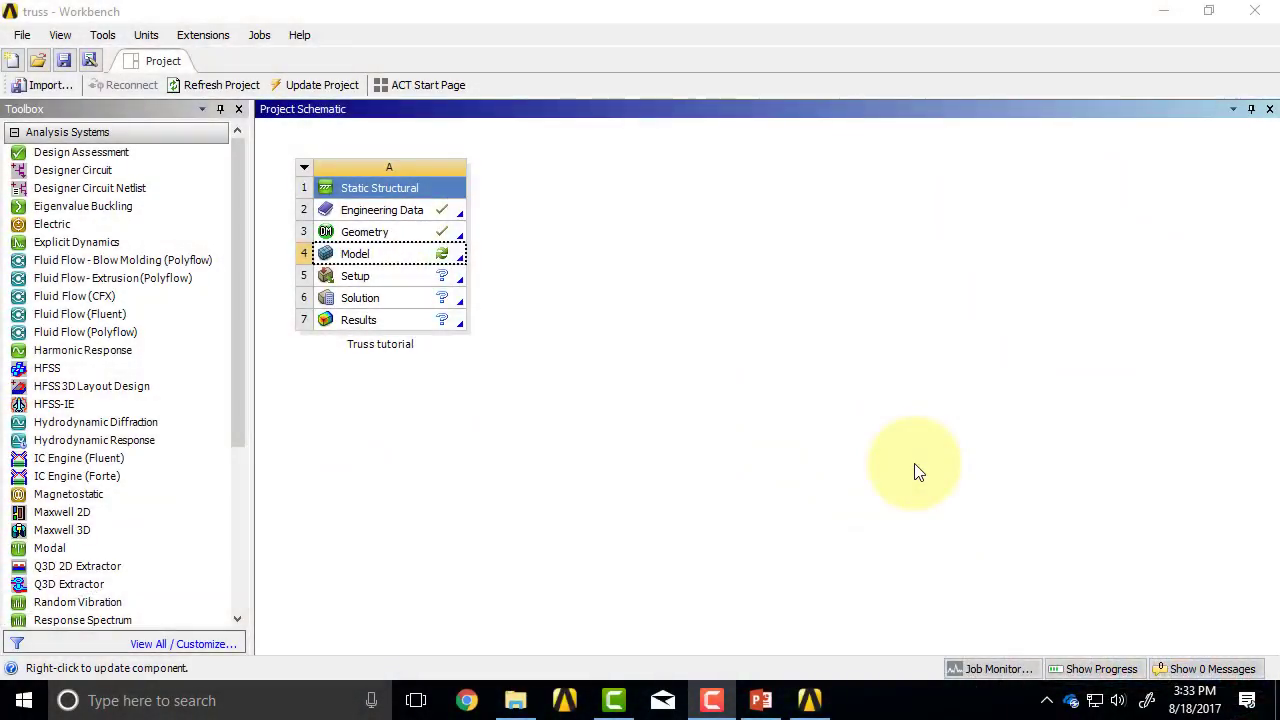
mouse_move(560, 335)
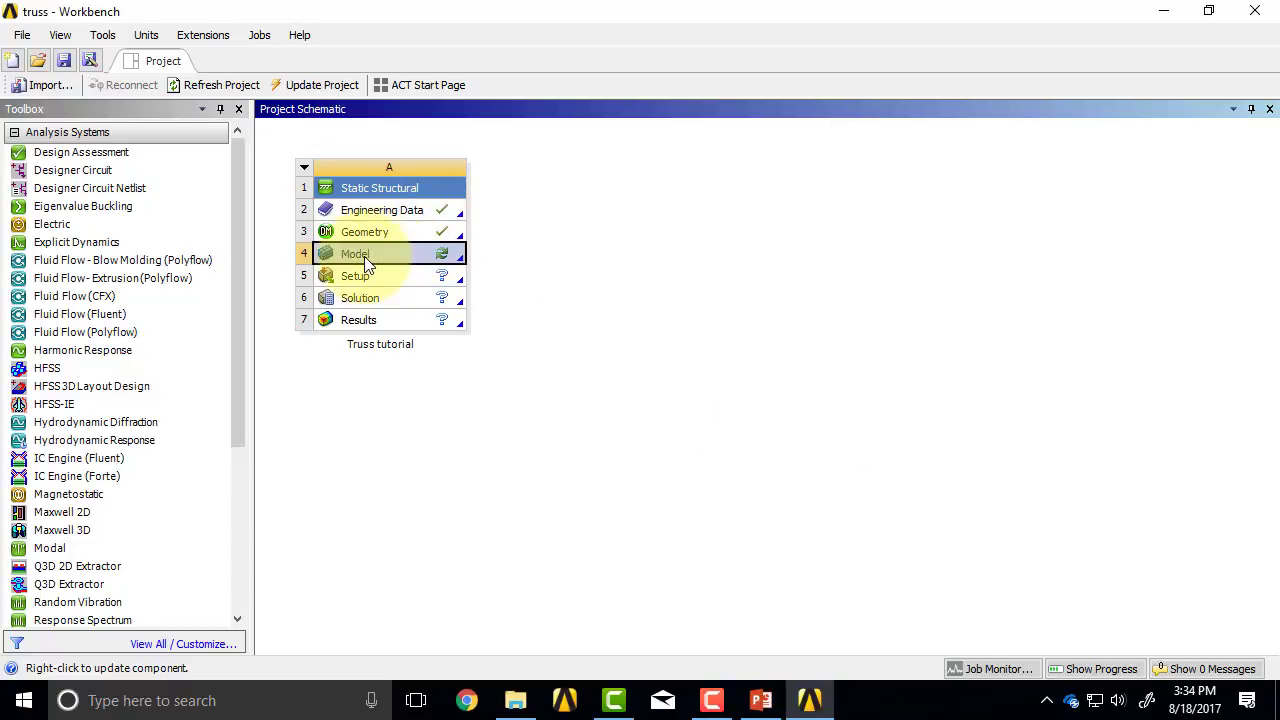
mouse_move(407, 260)
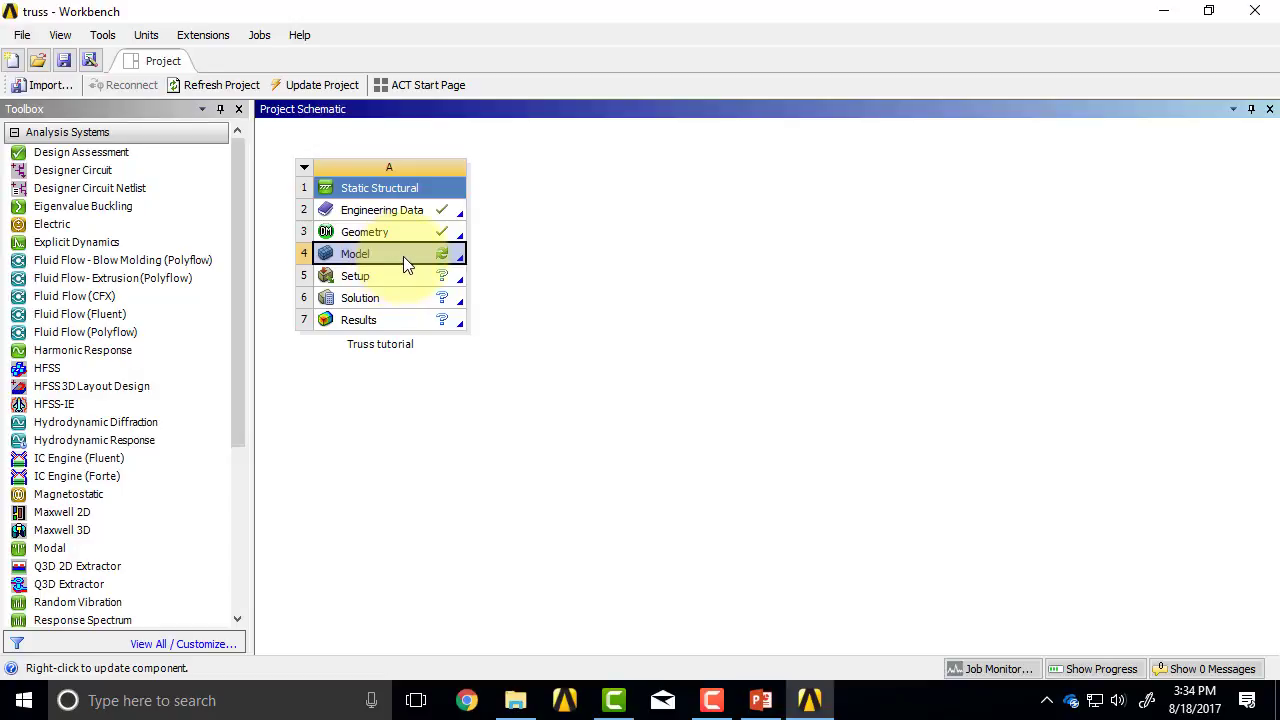
Launch Mechanical on the Truss tutorial's Static Structural model via the Model cell's Edit.
right_click(355, 253)
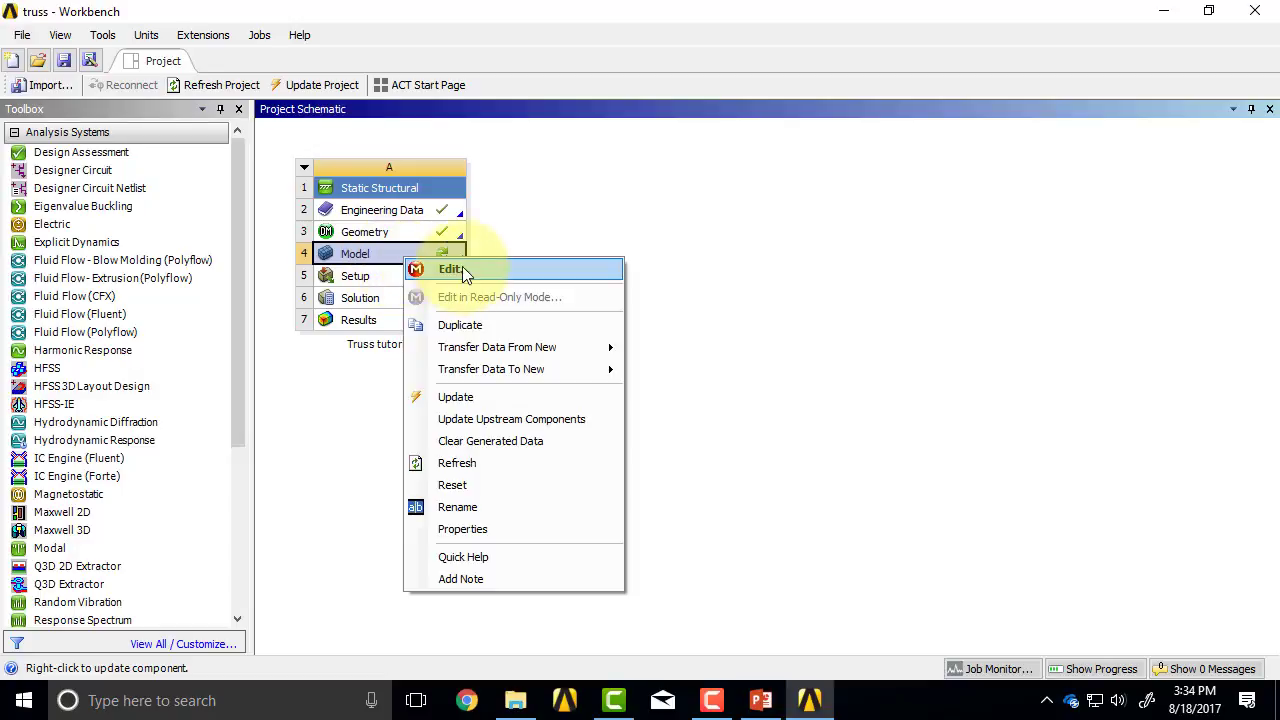
left_click(450, 269)
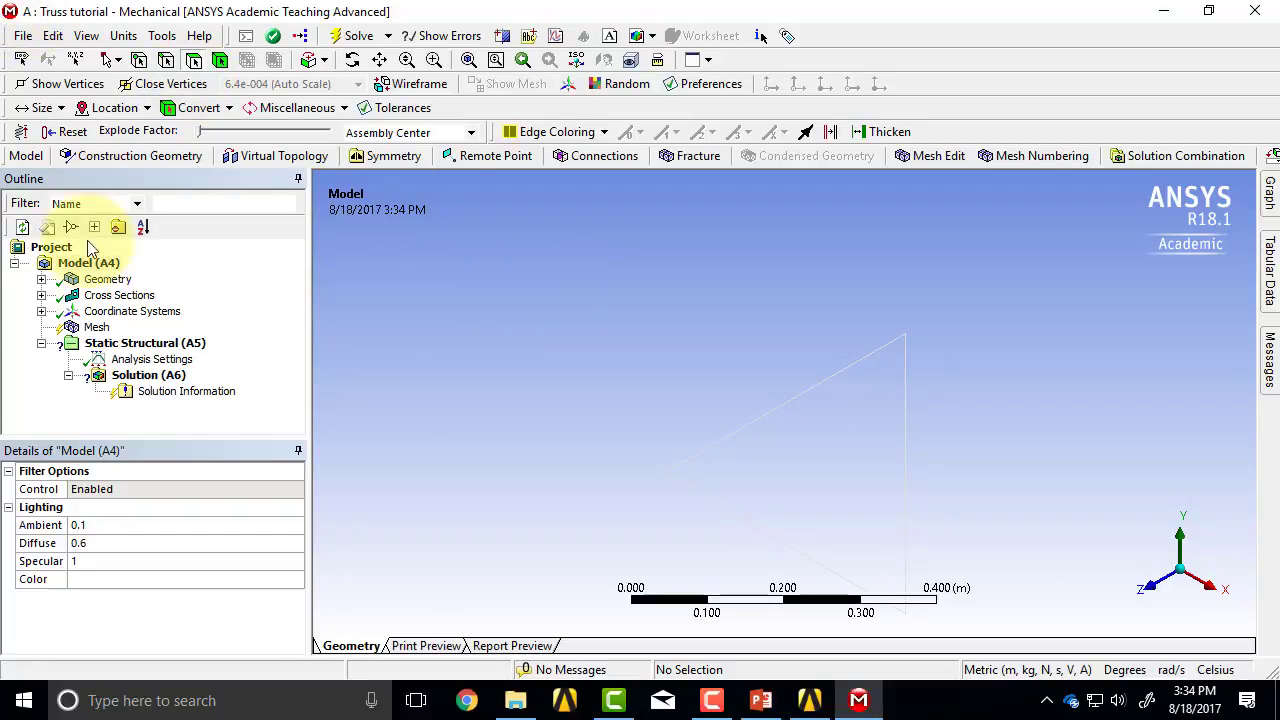
Expand Geometry to inspect the truss Line Body (cross section Rect1), then select Mesh.
left_click(148, 374)
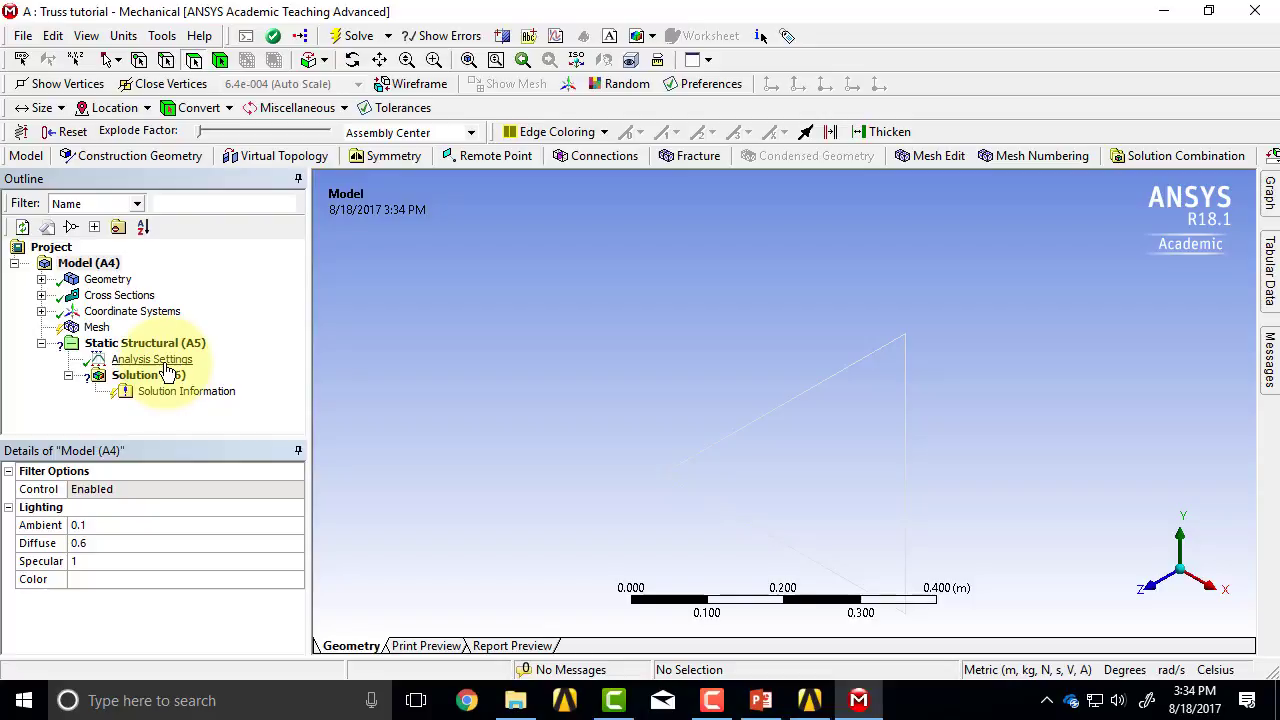
mouse_move(202, 288)
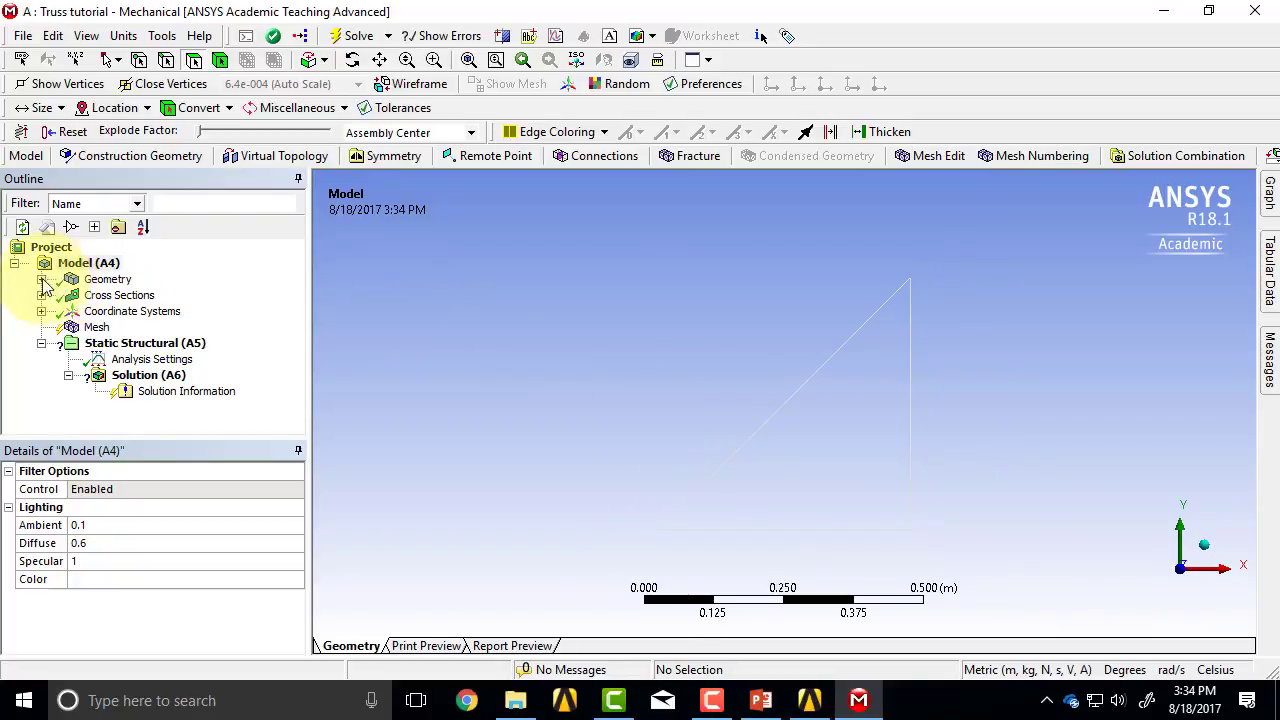
left_click(107, 279)
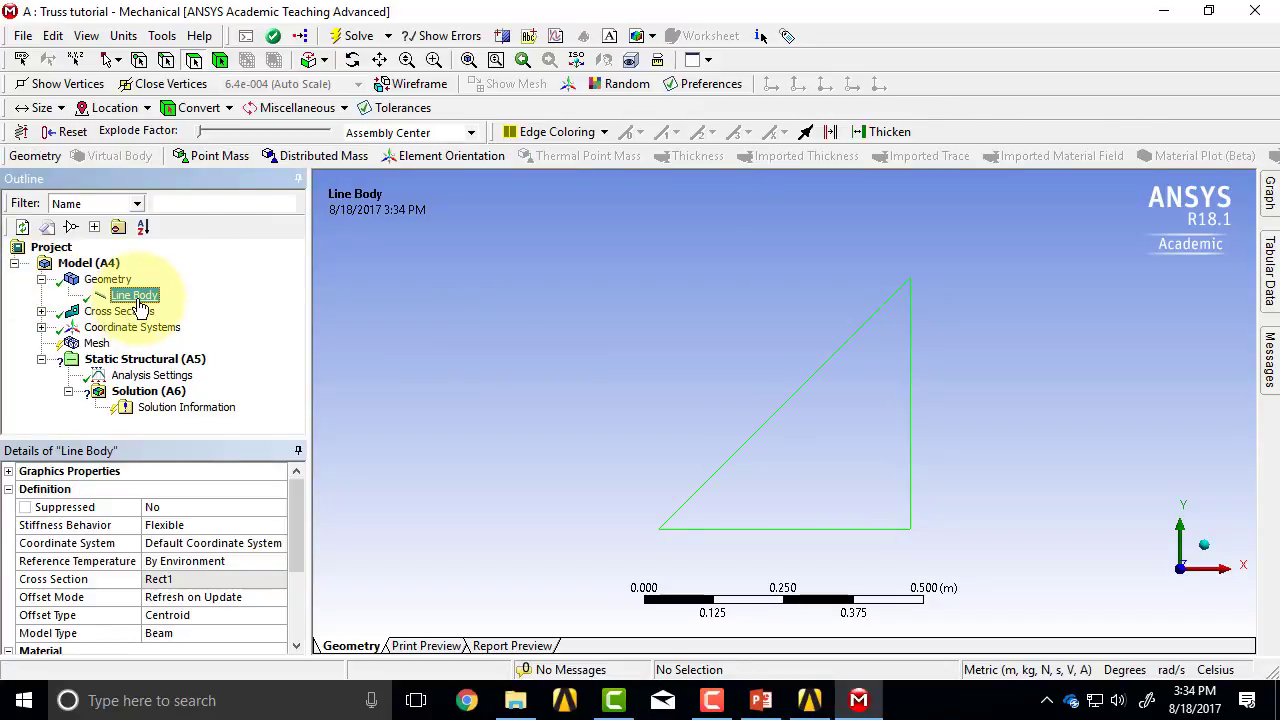
mouse_move(884, 510)
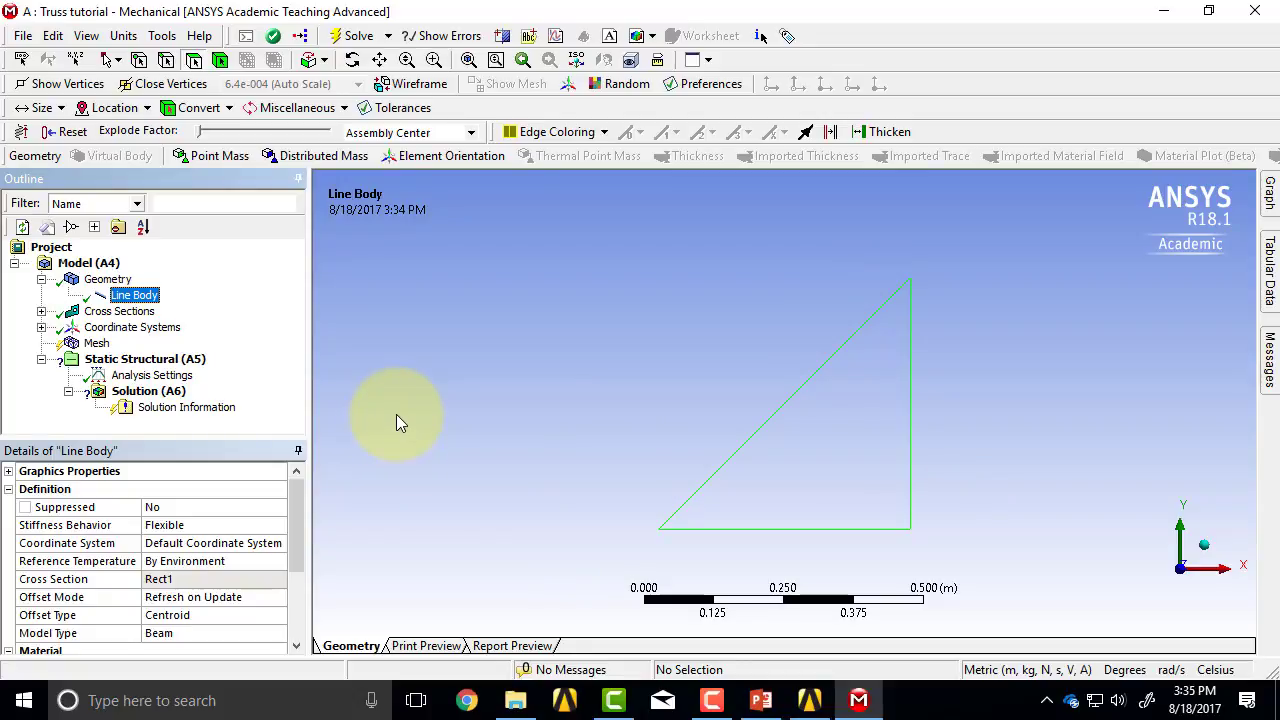
mouse_move(195, 470)
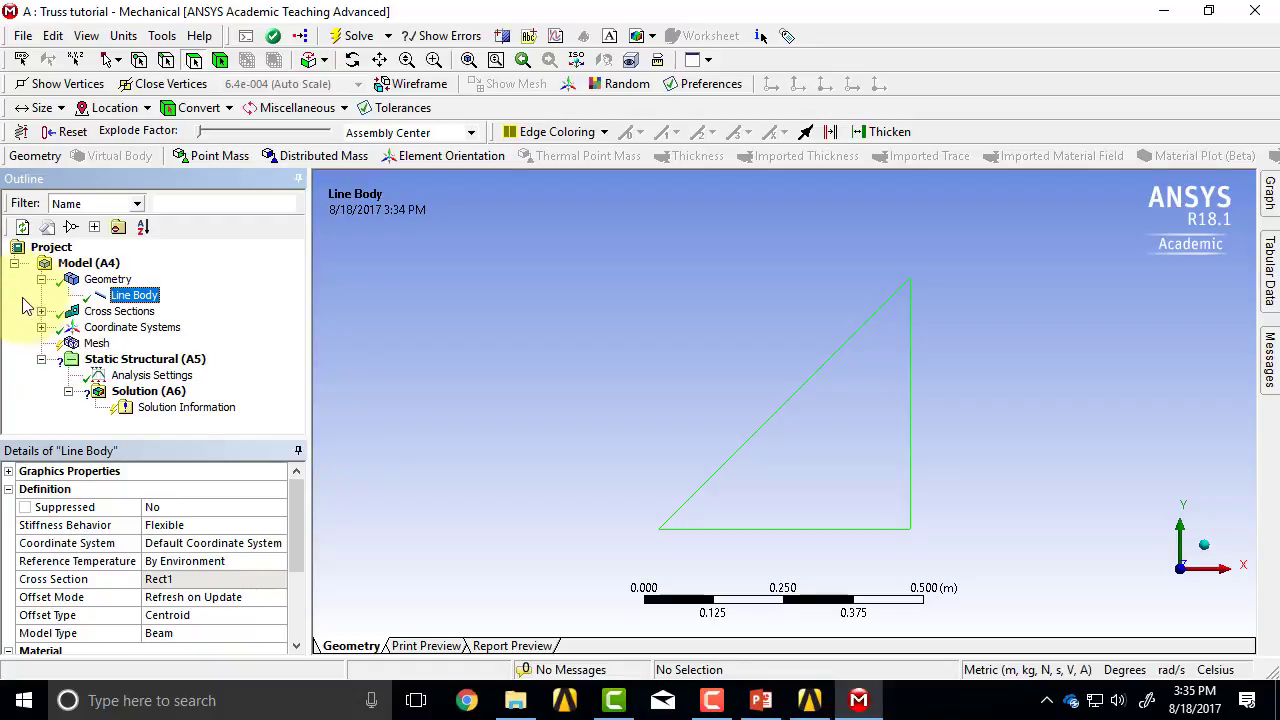
left_click(96, 342)
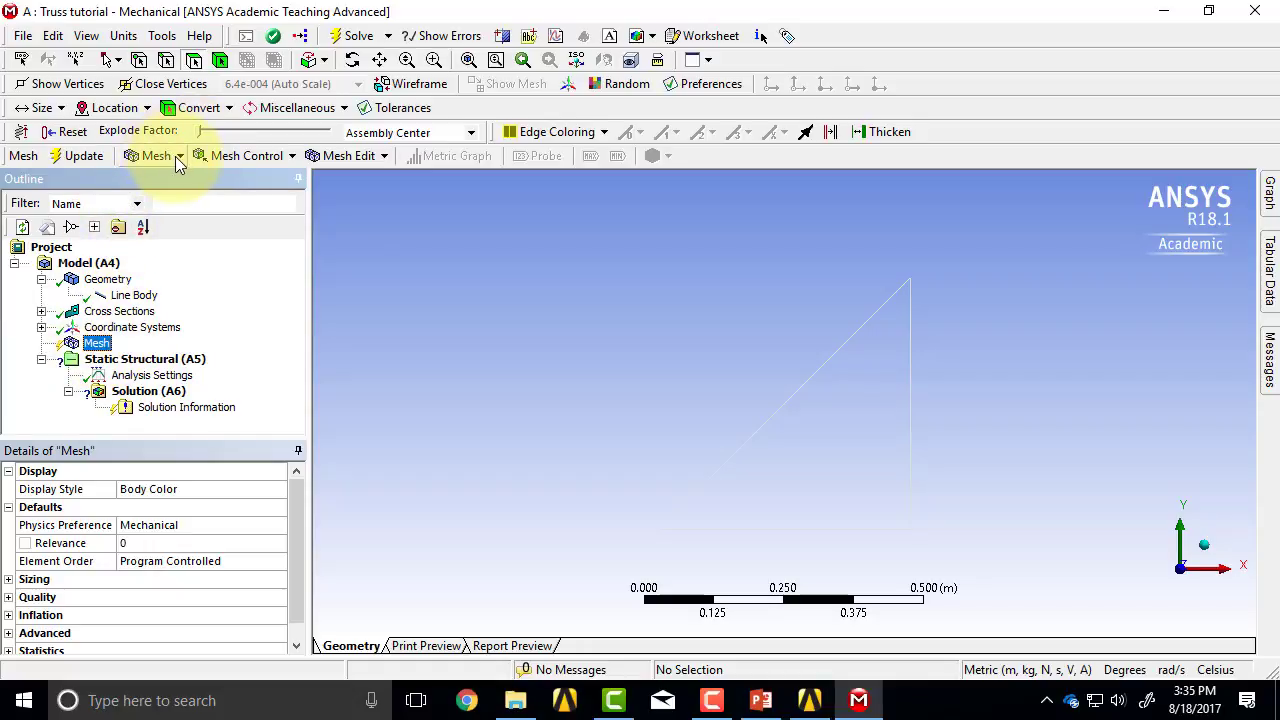
Add an edge sizing control scoped to all three truss edges, one division each.
left_click(246, 155)
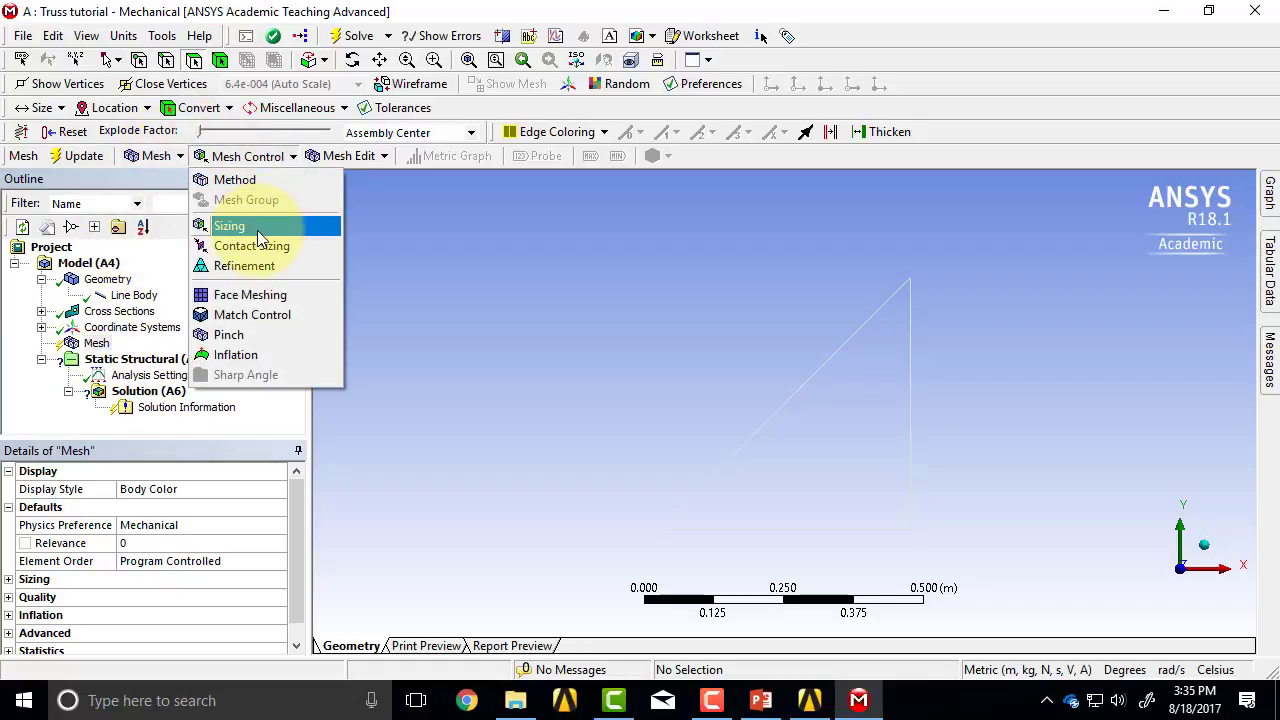
left_click(229, 225)
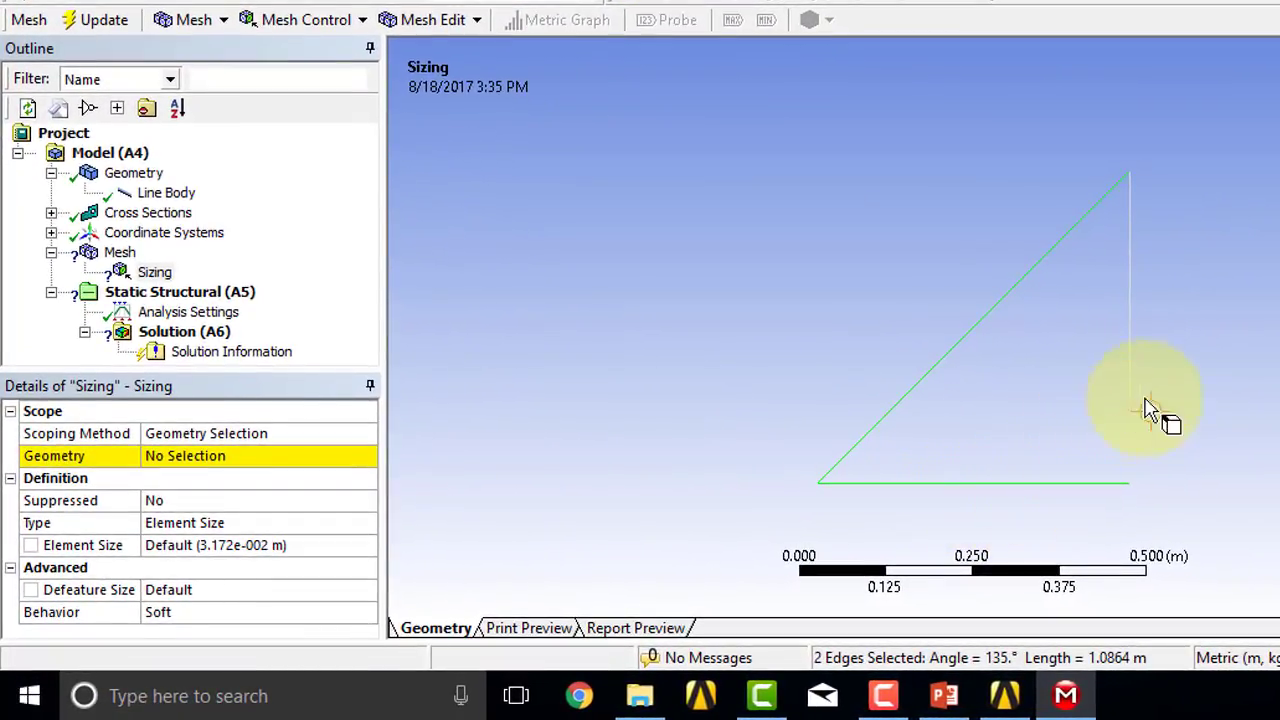
left_click(1130, 330)
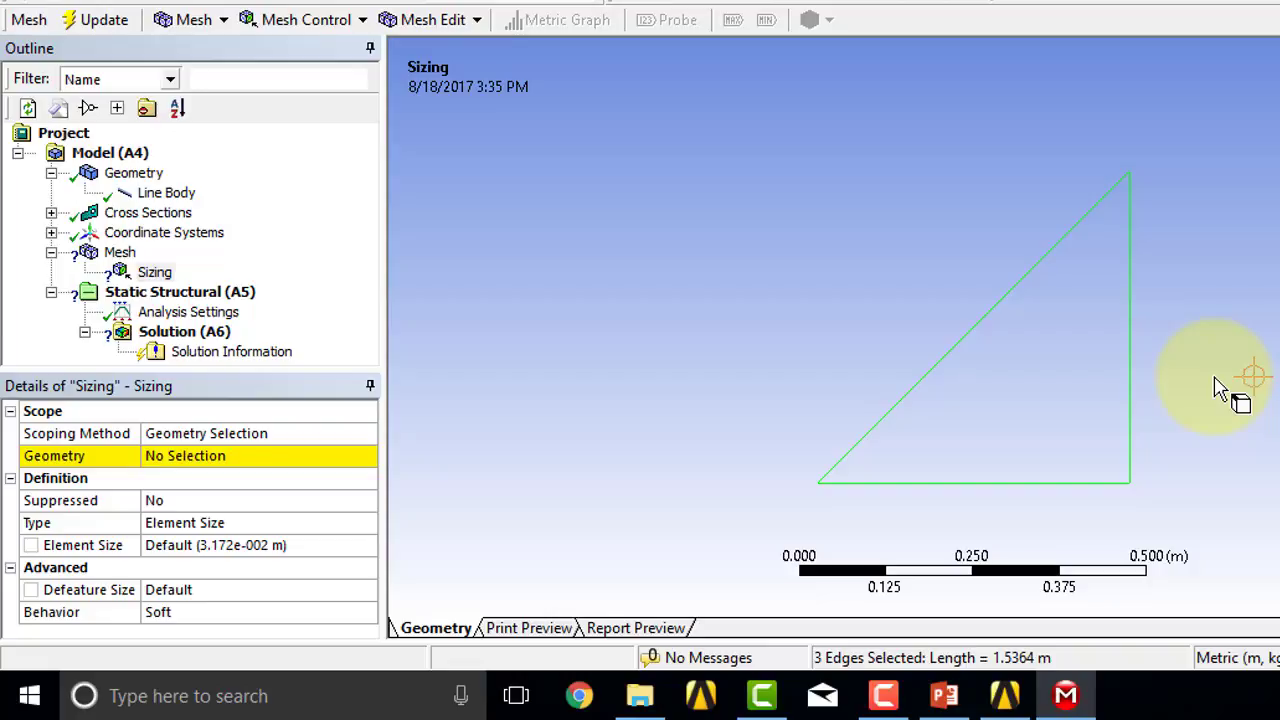
mouse_move(258, 468)
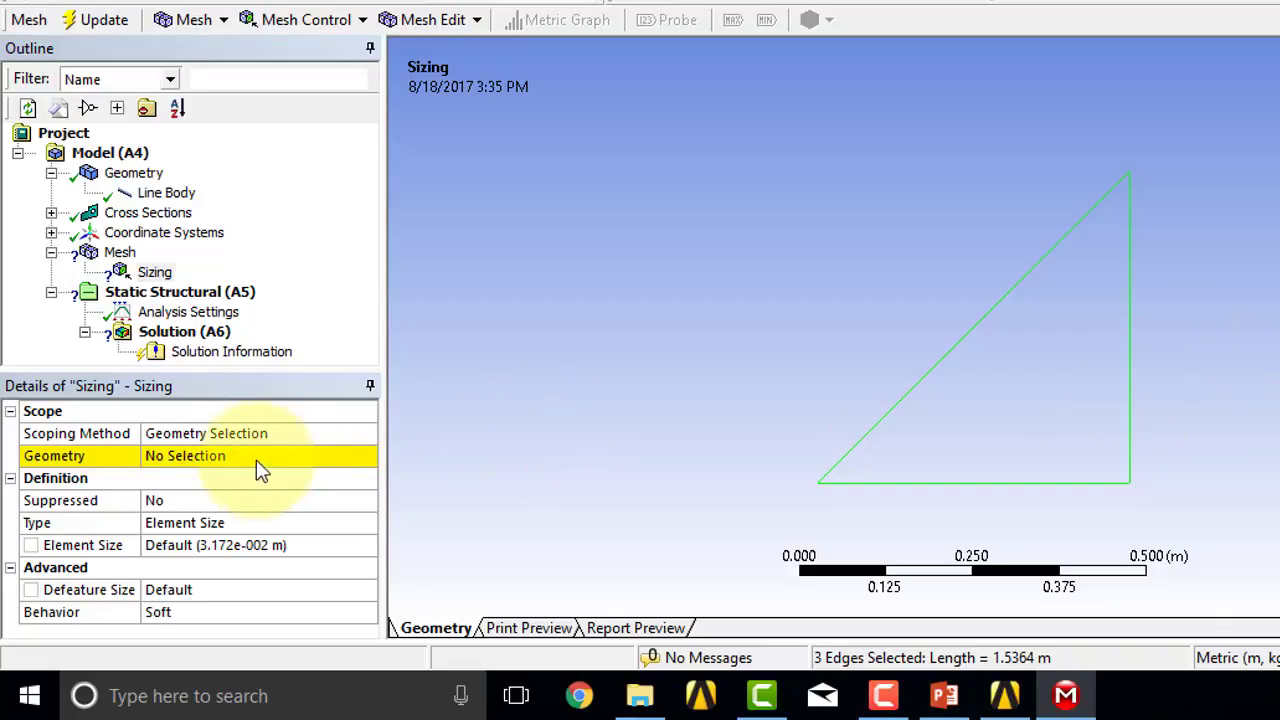
left_click(184, 455)
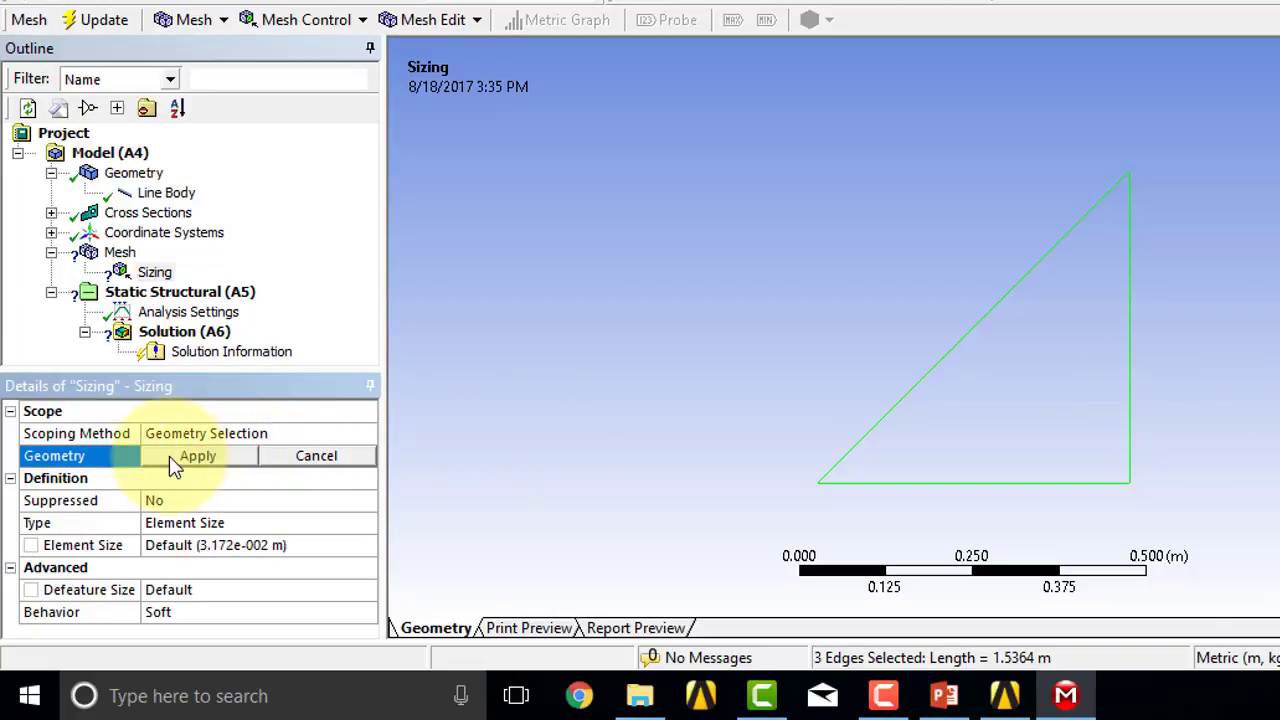
left_click(197, 455)
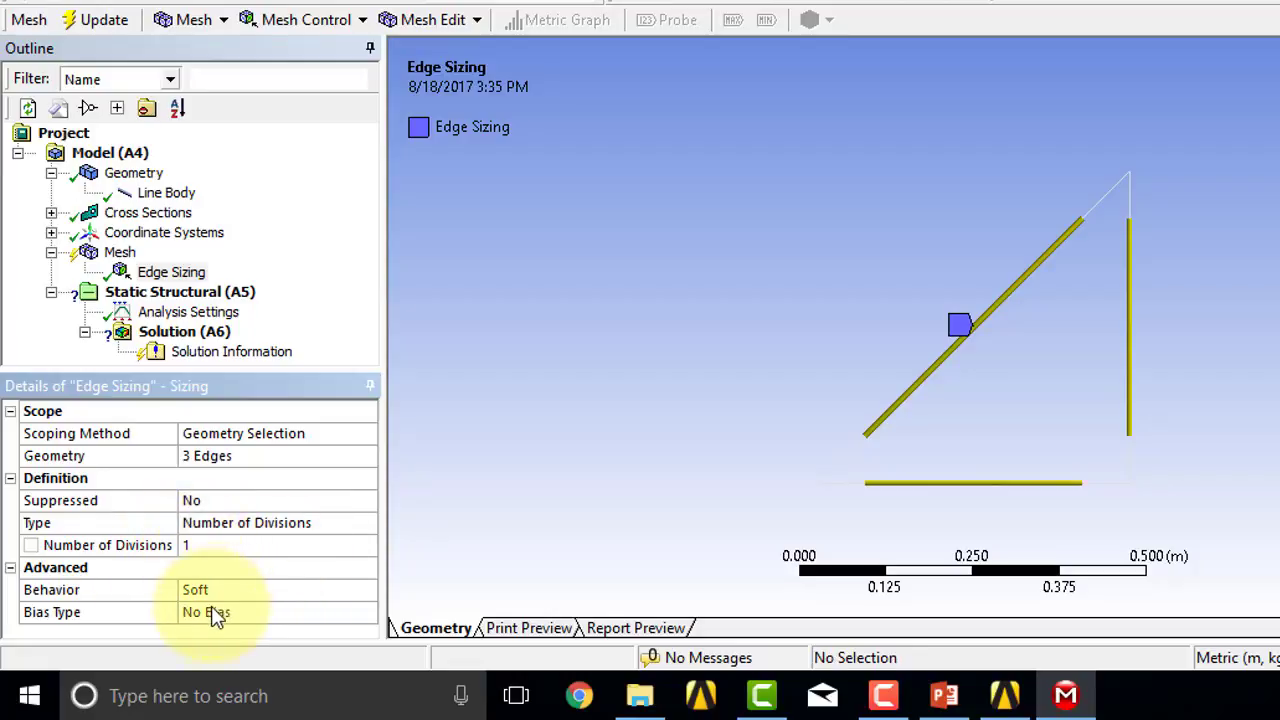
mouse_move(200, 595)
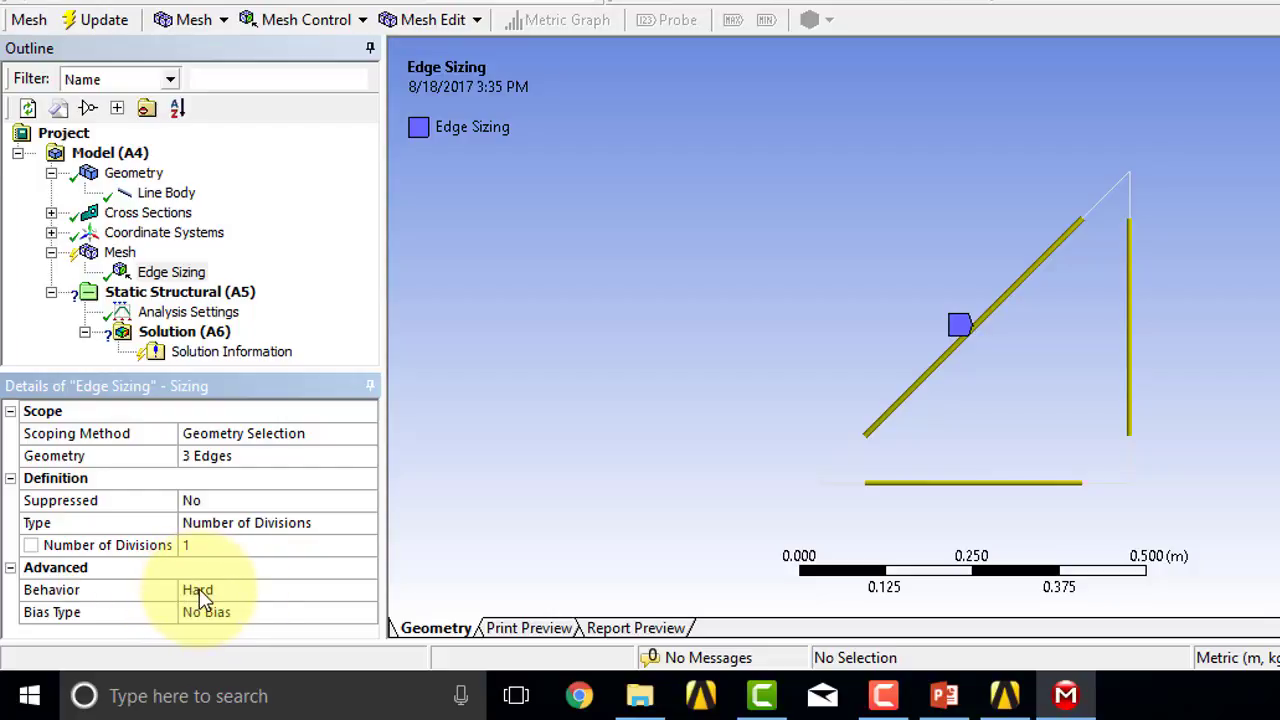
mouse_move(195, 555)
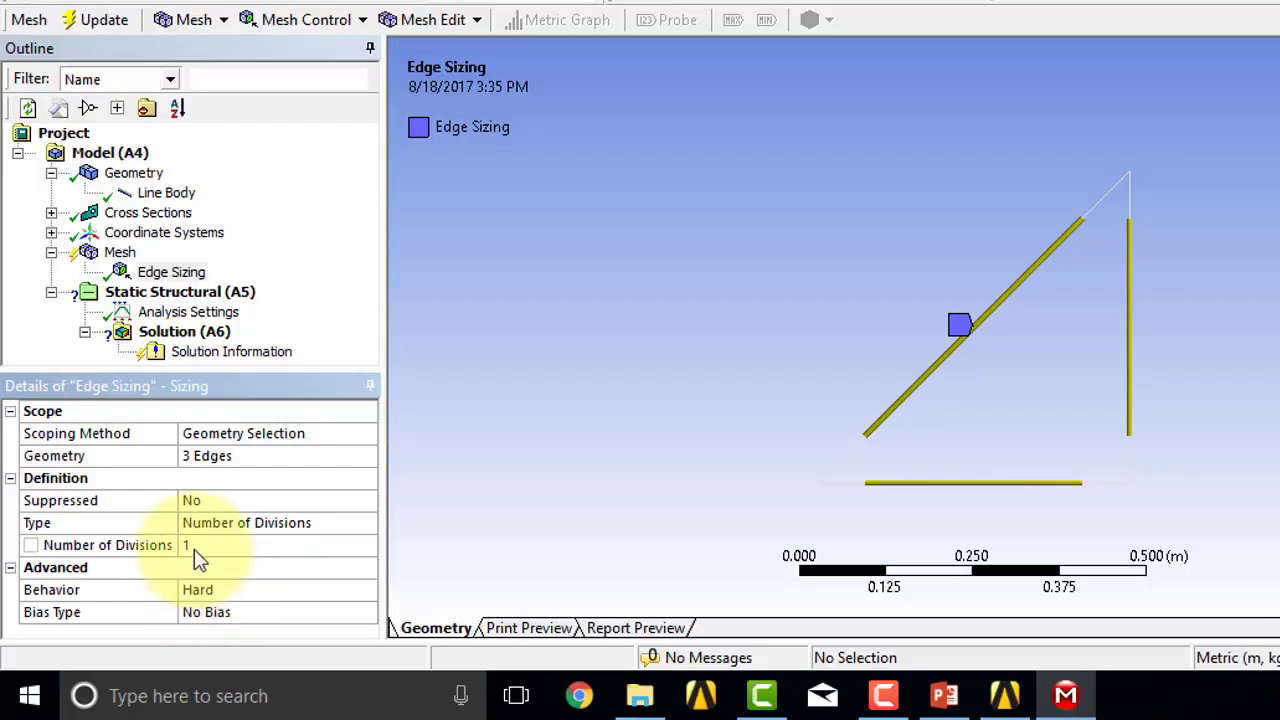
mouse_move(475, 305)
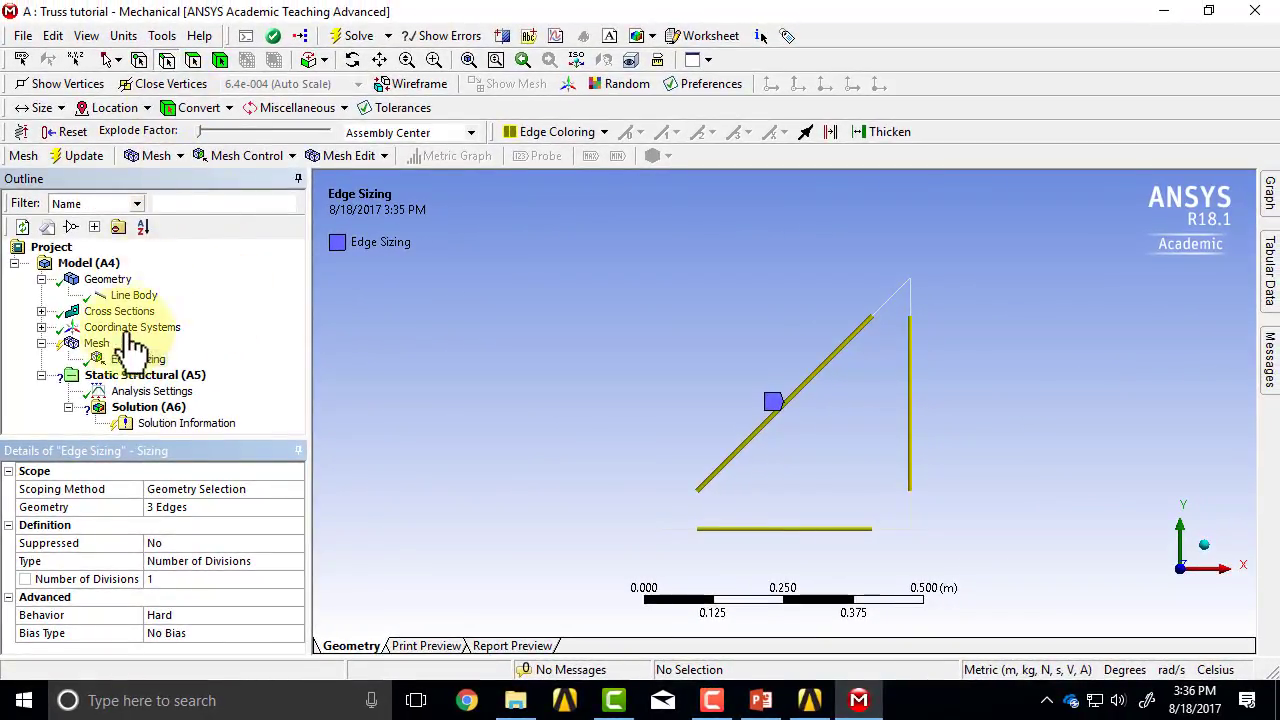
mouse_move(85, 155)
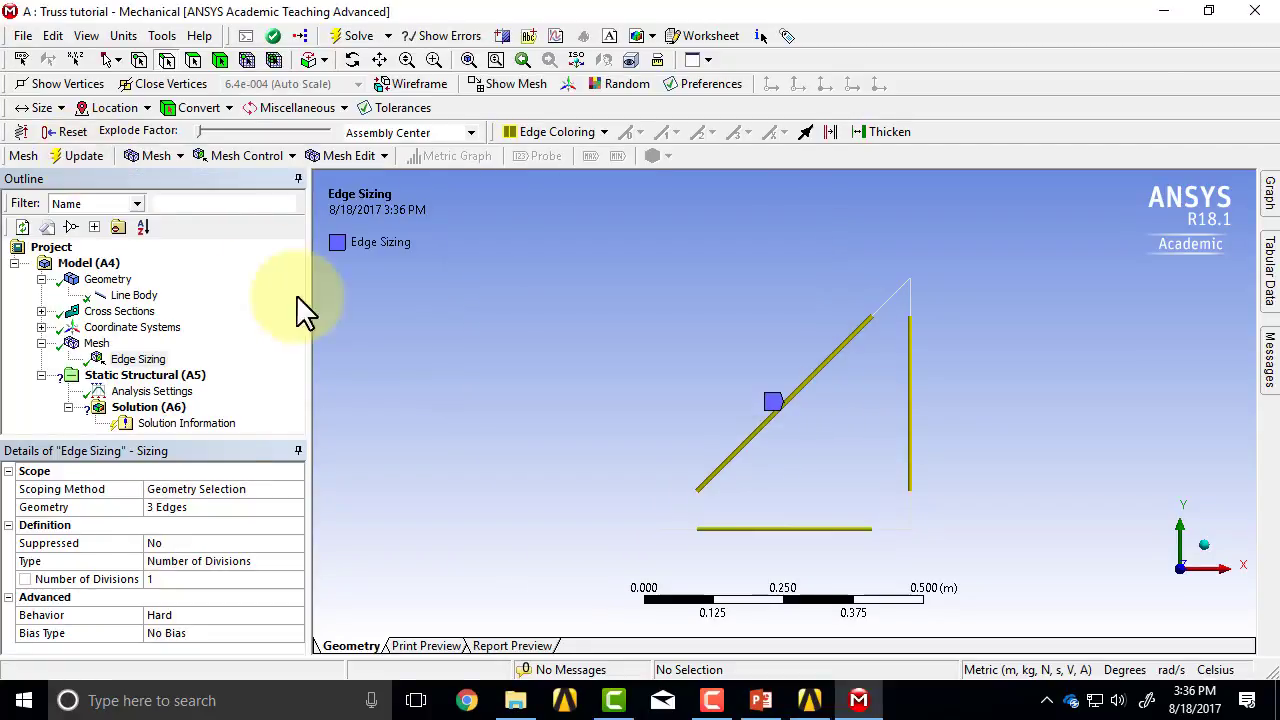
mouse_move(455, 290)
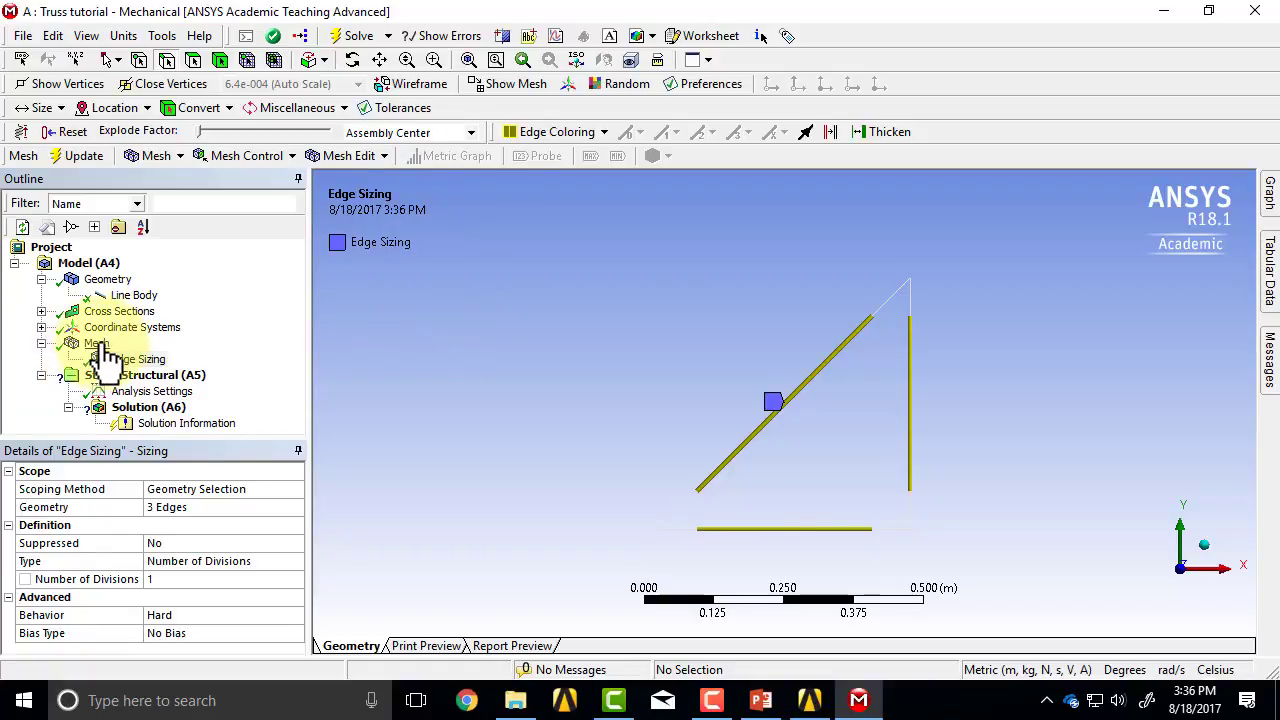
Select Mesh and turn off Thick Shells and Beams to show thin lines.
left_click(97, 343)
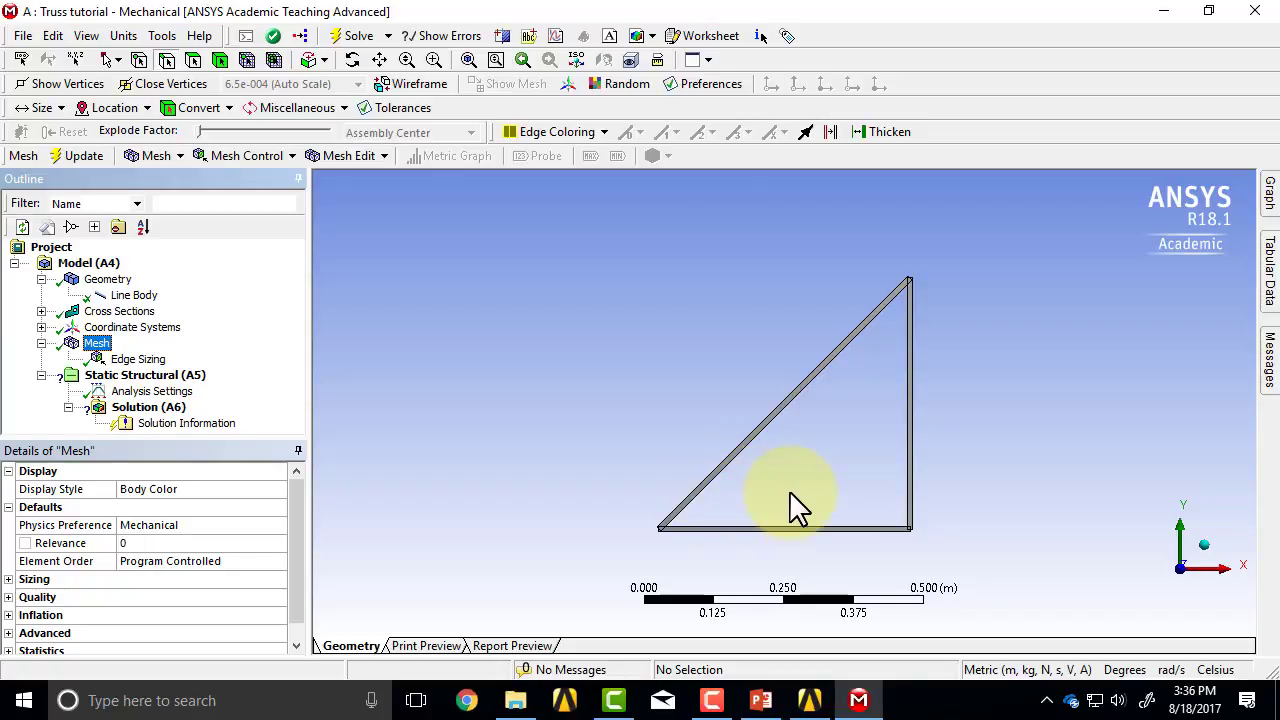
mouse_move(118, 50)
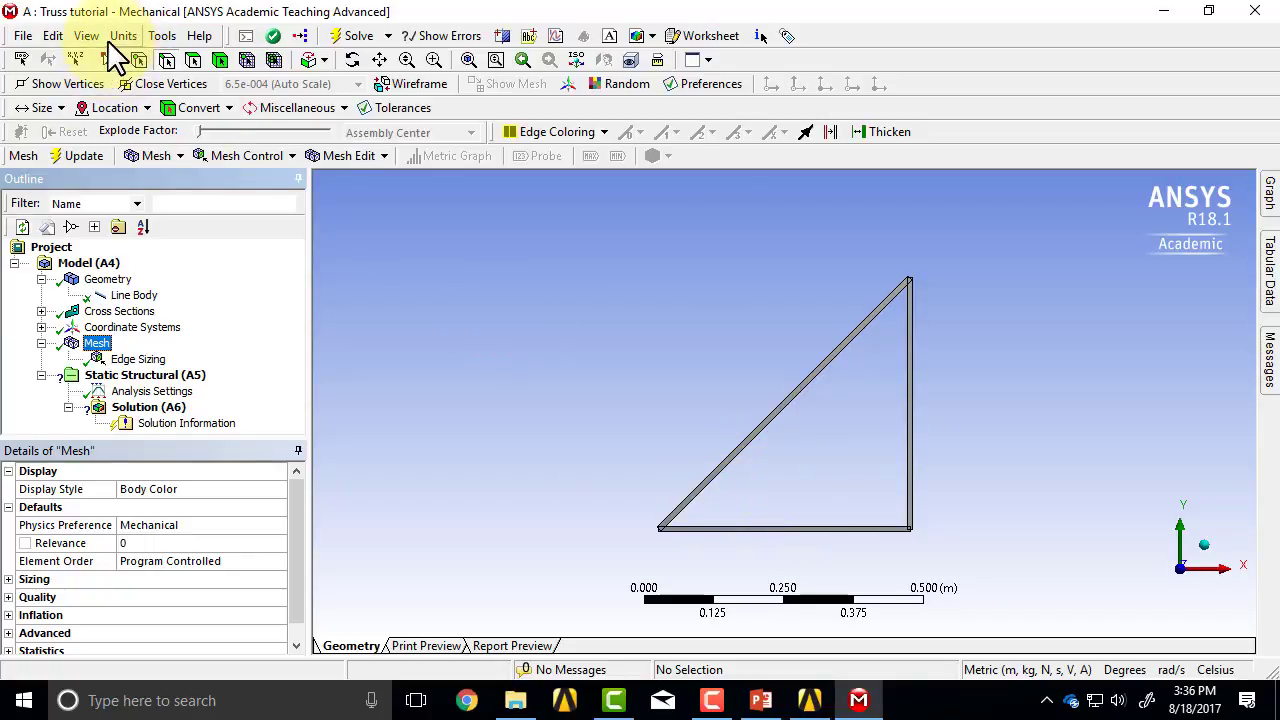
mouse_move(512, 385)
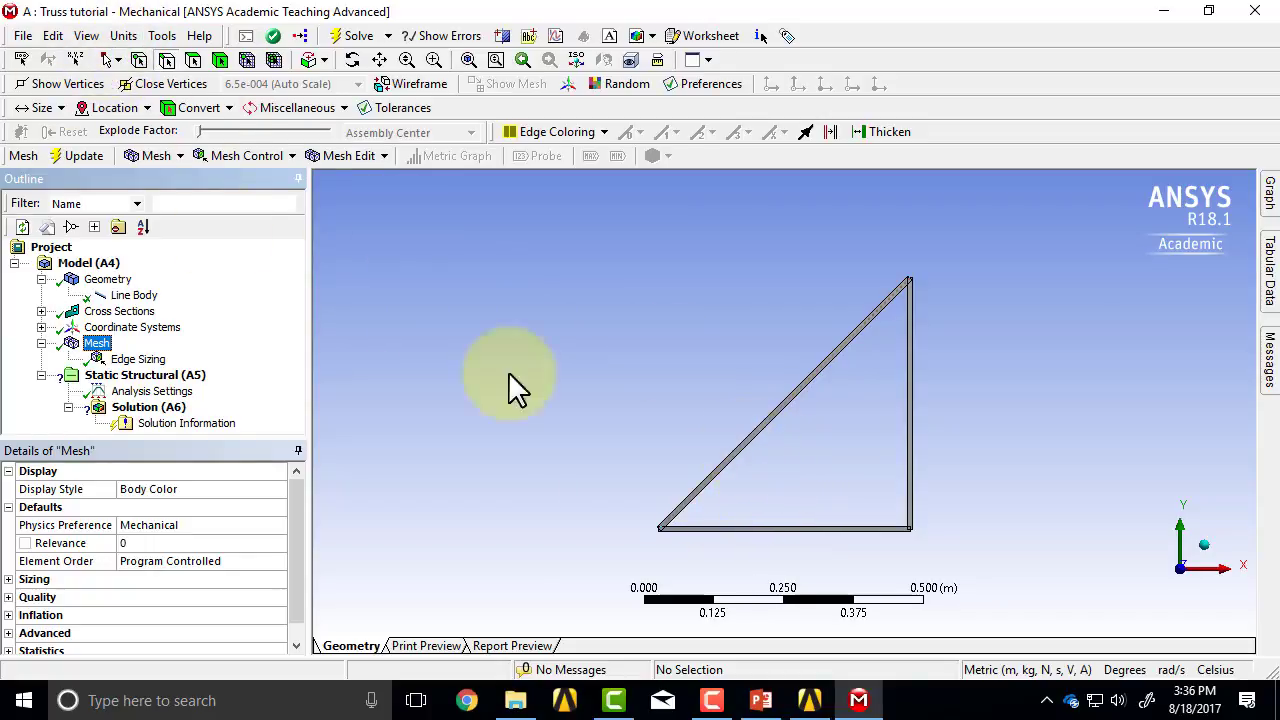
left_click(86, 35)
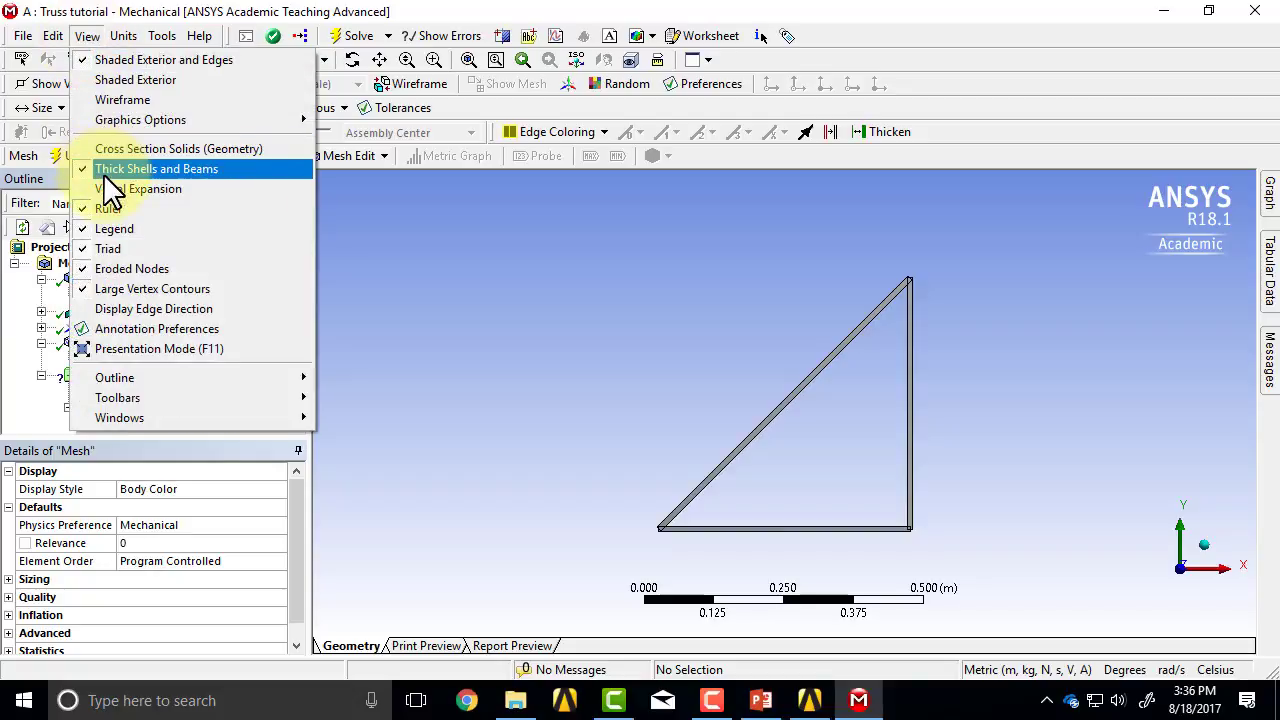
left_click(157, 168)
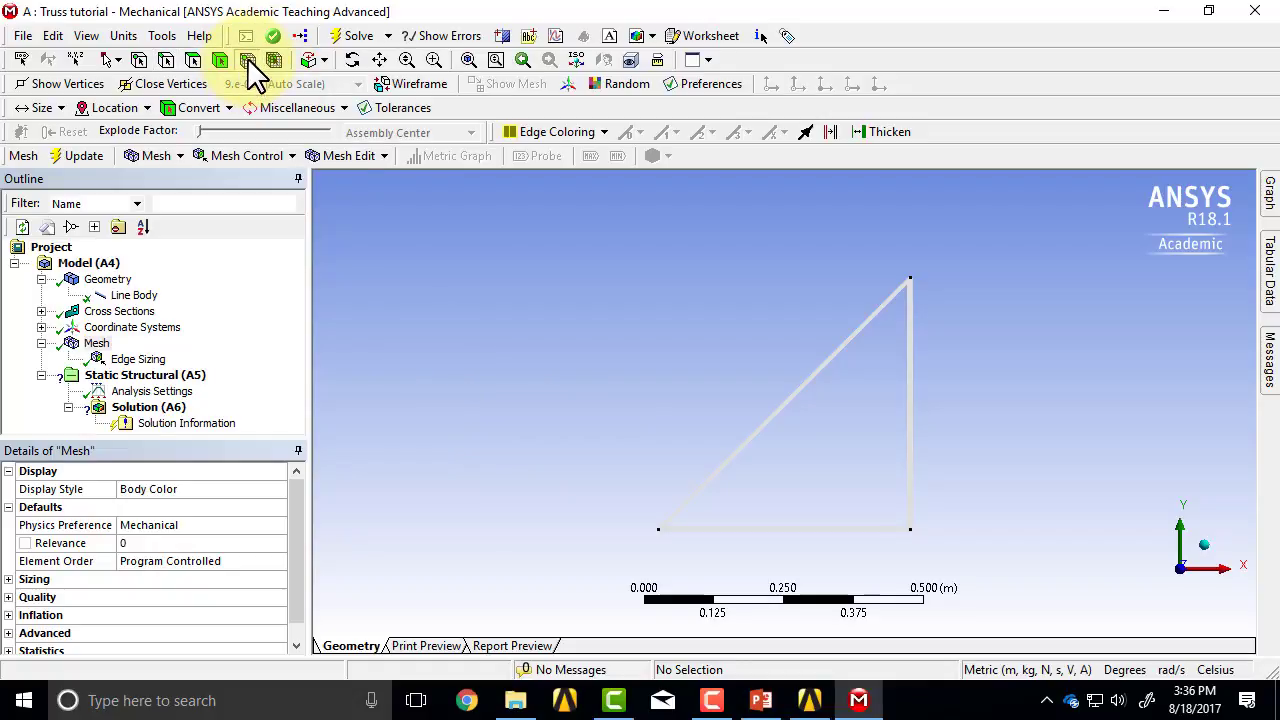
mouse_move(248, 60)
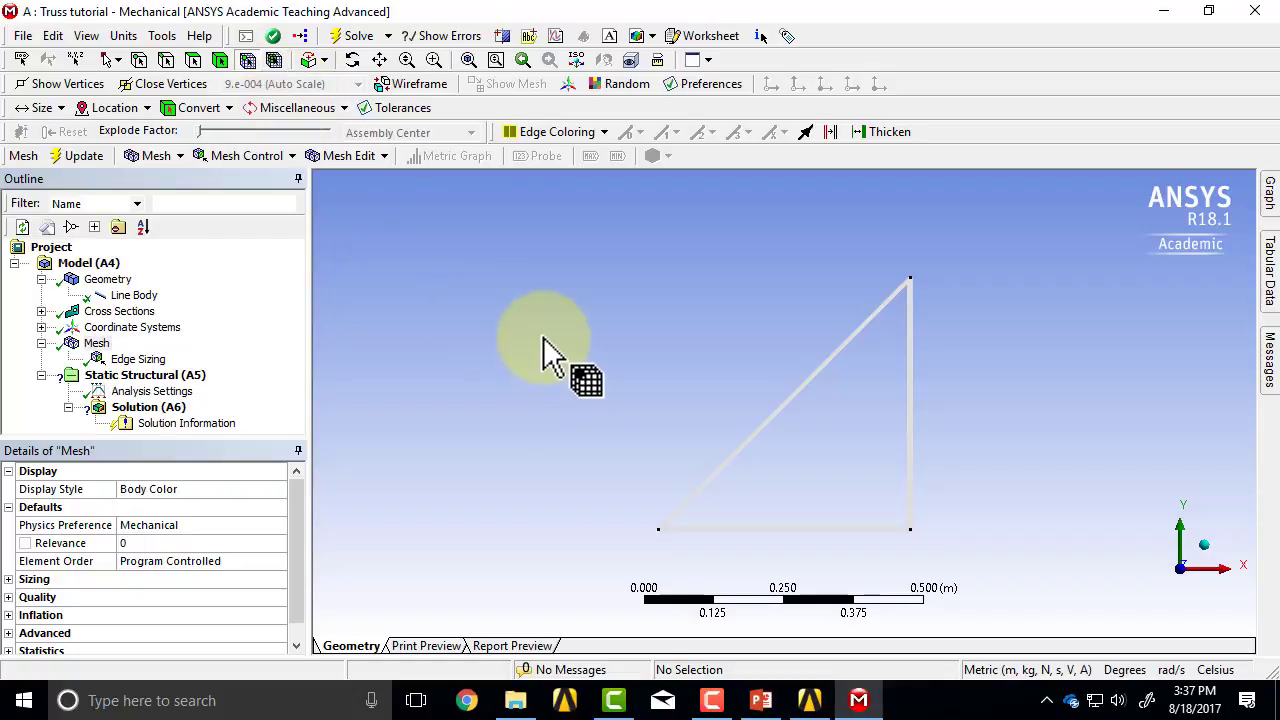
mouse_move(660, 555)
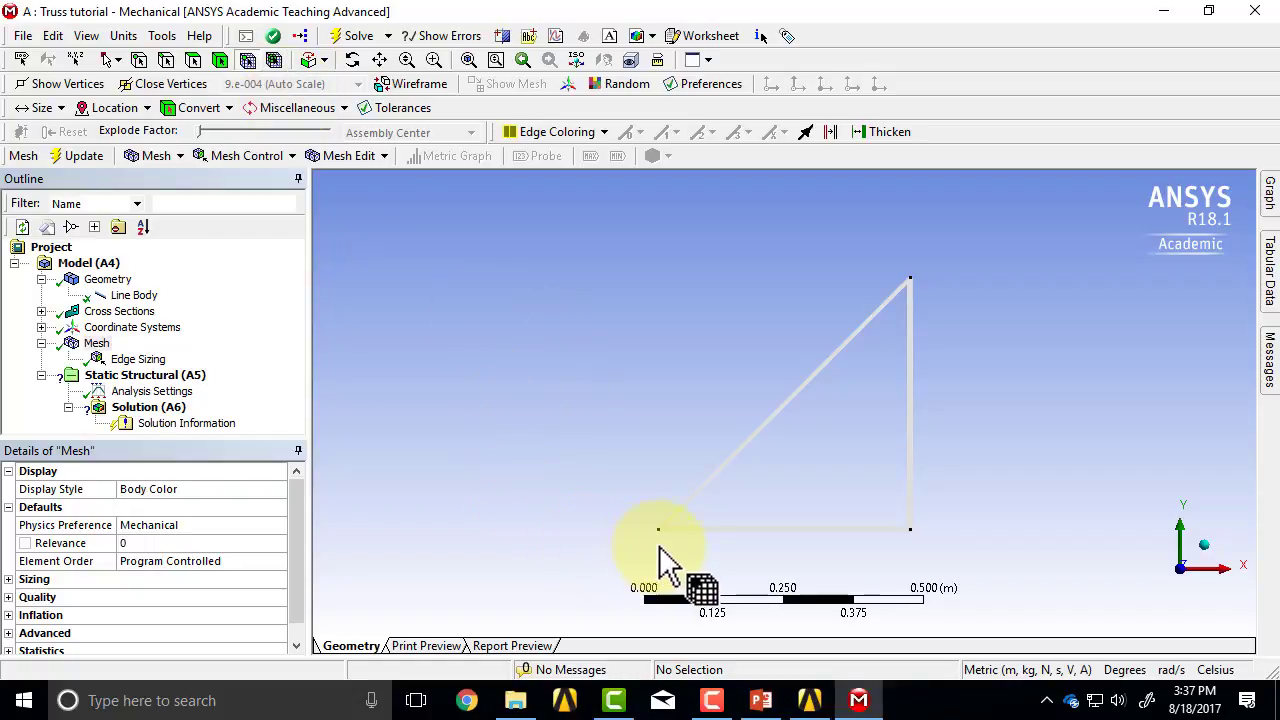
mouse_move(665, 545)
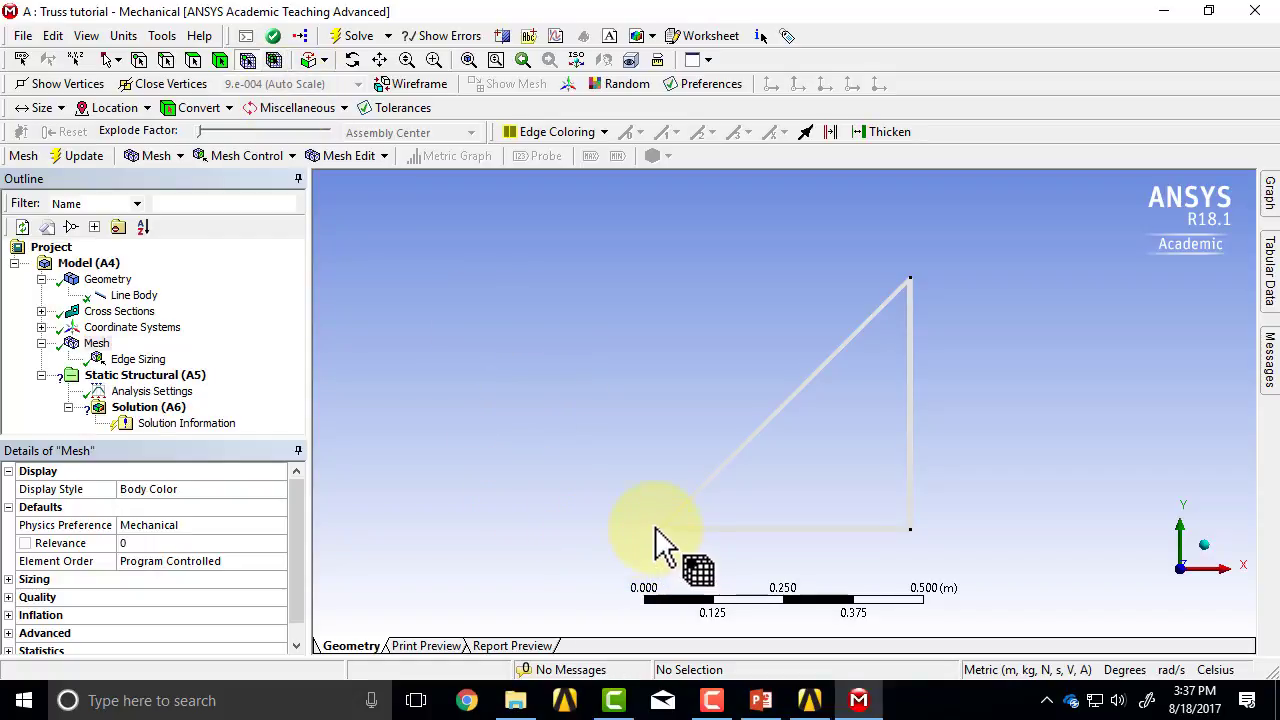
mouse_move(850, 360)
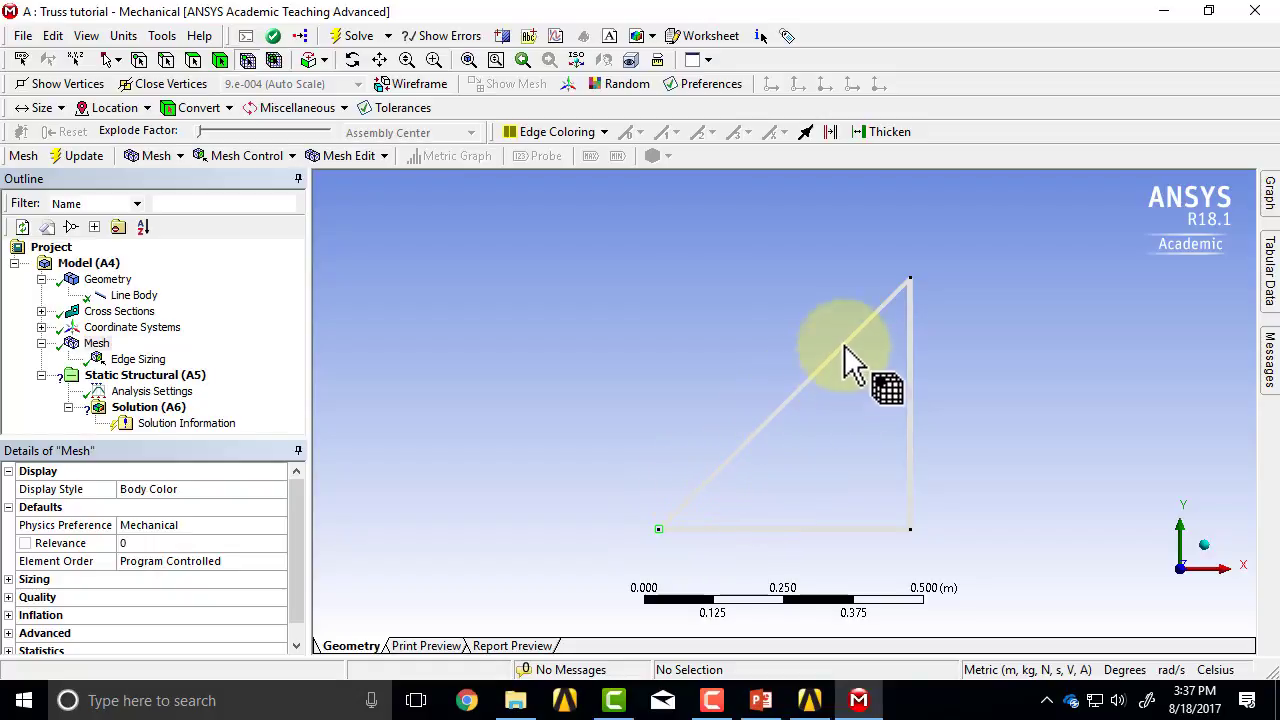
mouse_move(910, 550)
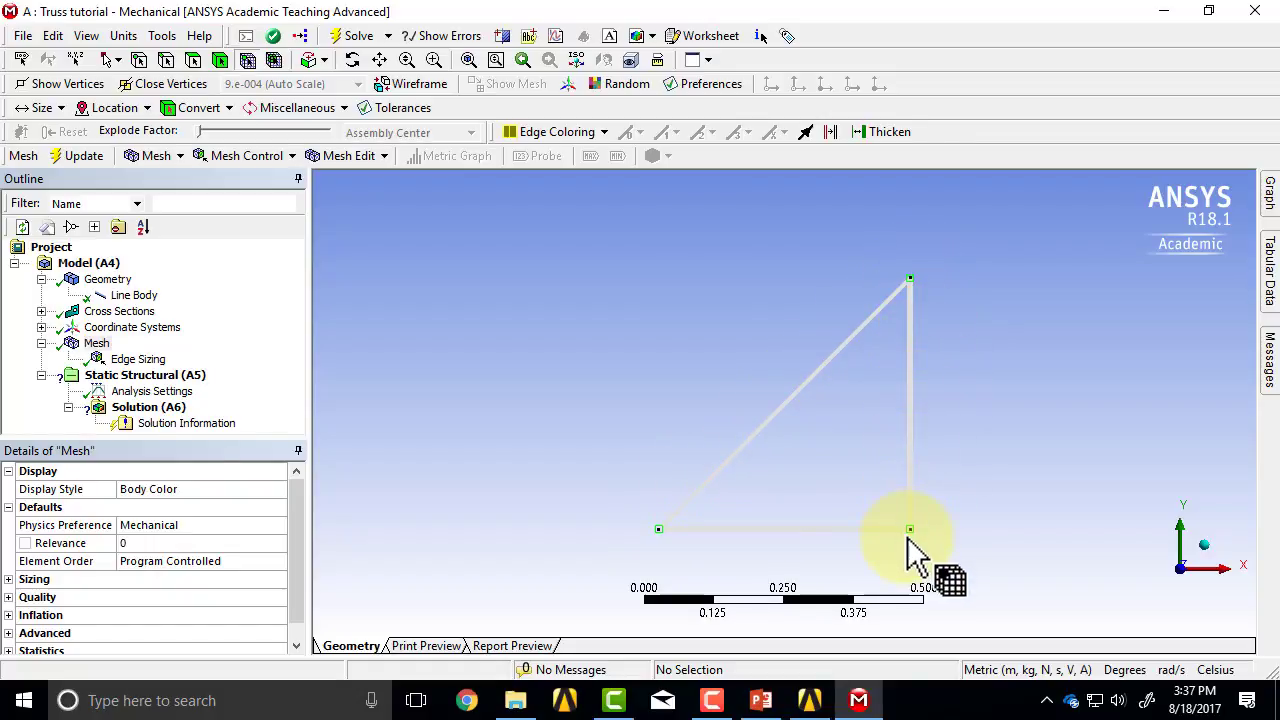
mouse_move(780, 560)
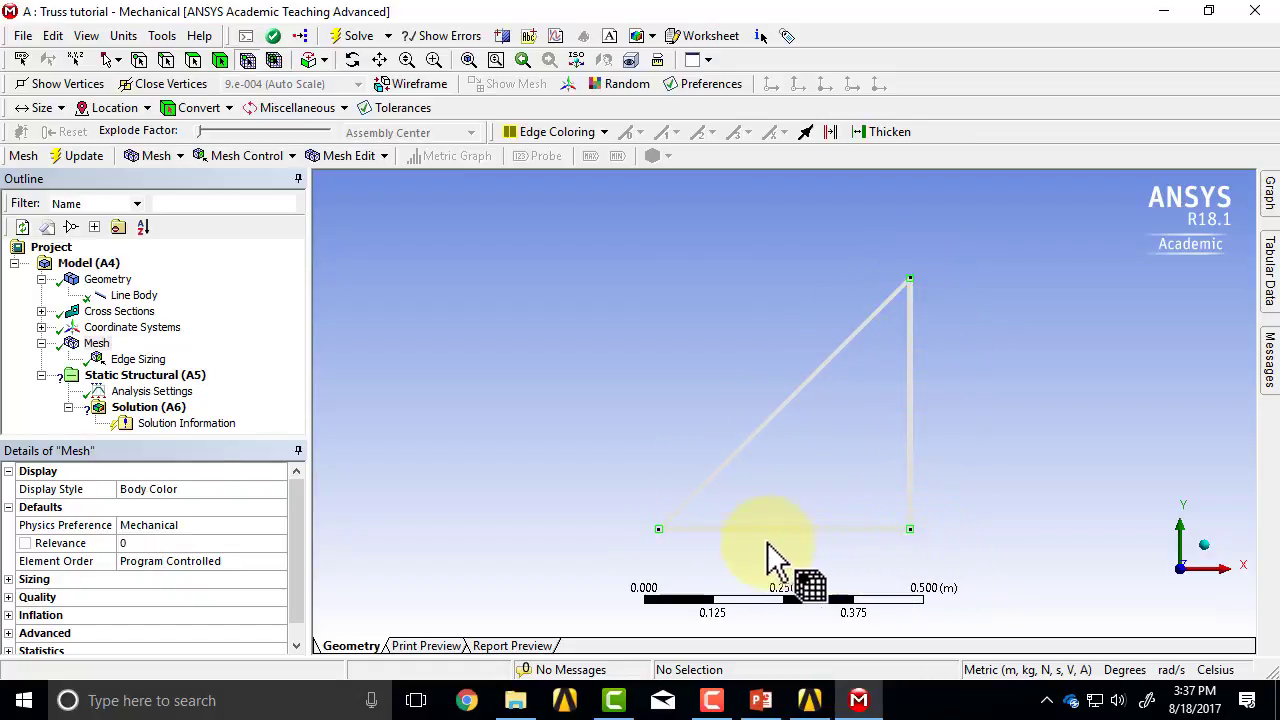
mouse_move(545, 465)
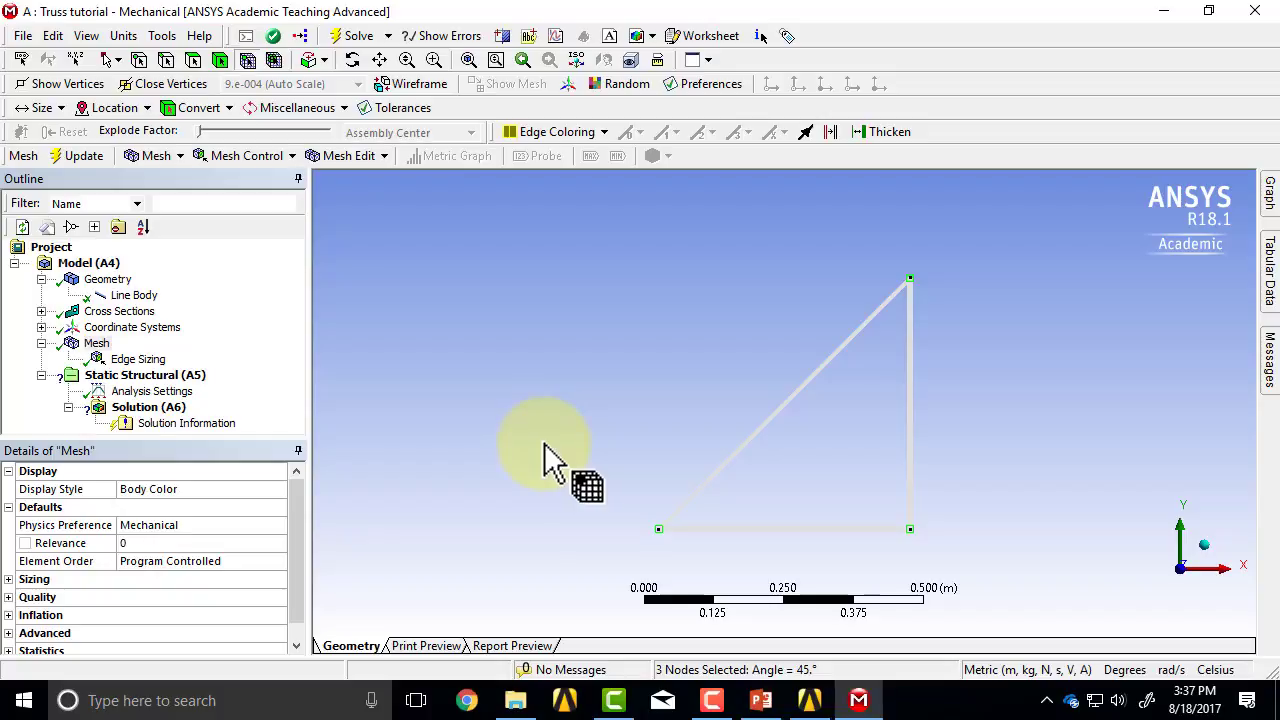
Expand Statistics in Details of Mesh to read 3 nodes and 3 elements.
scroll("down", 3)
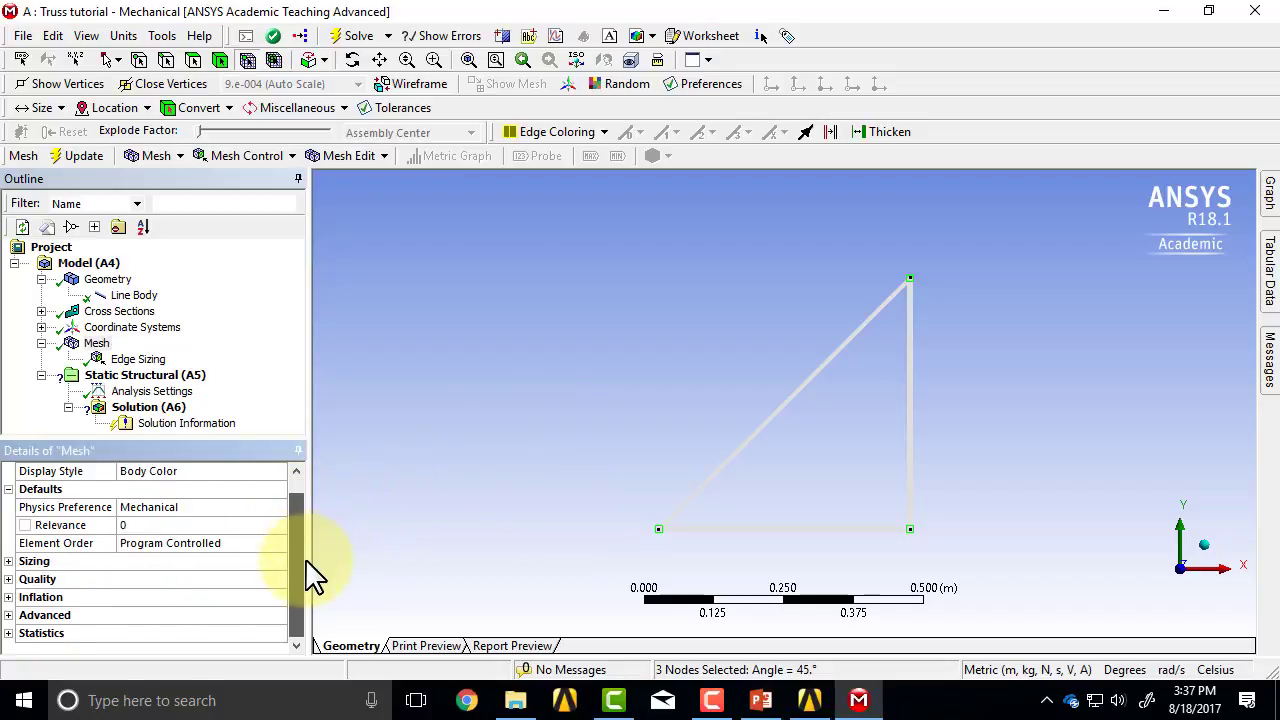
left_click(41, 632)
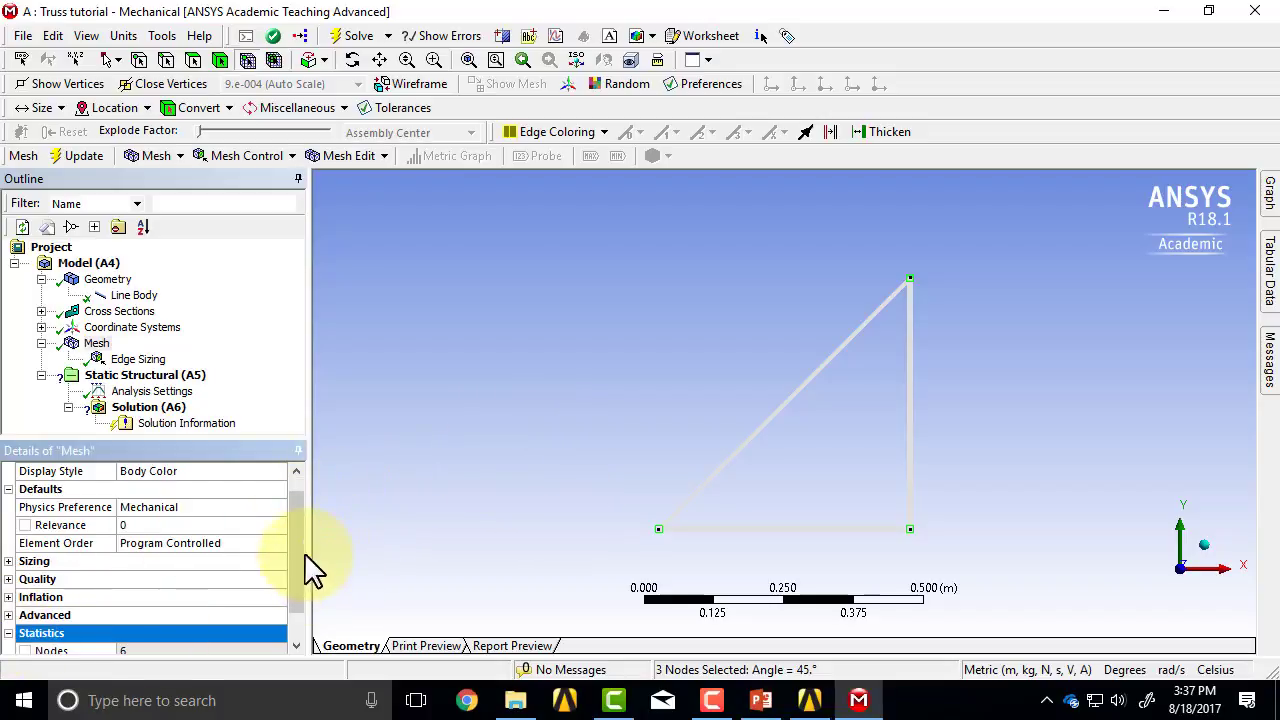
scroll("down", 3)
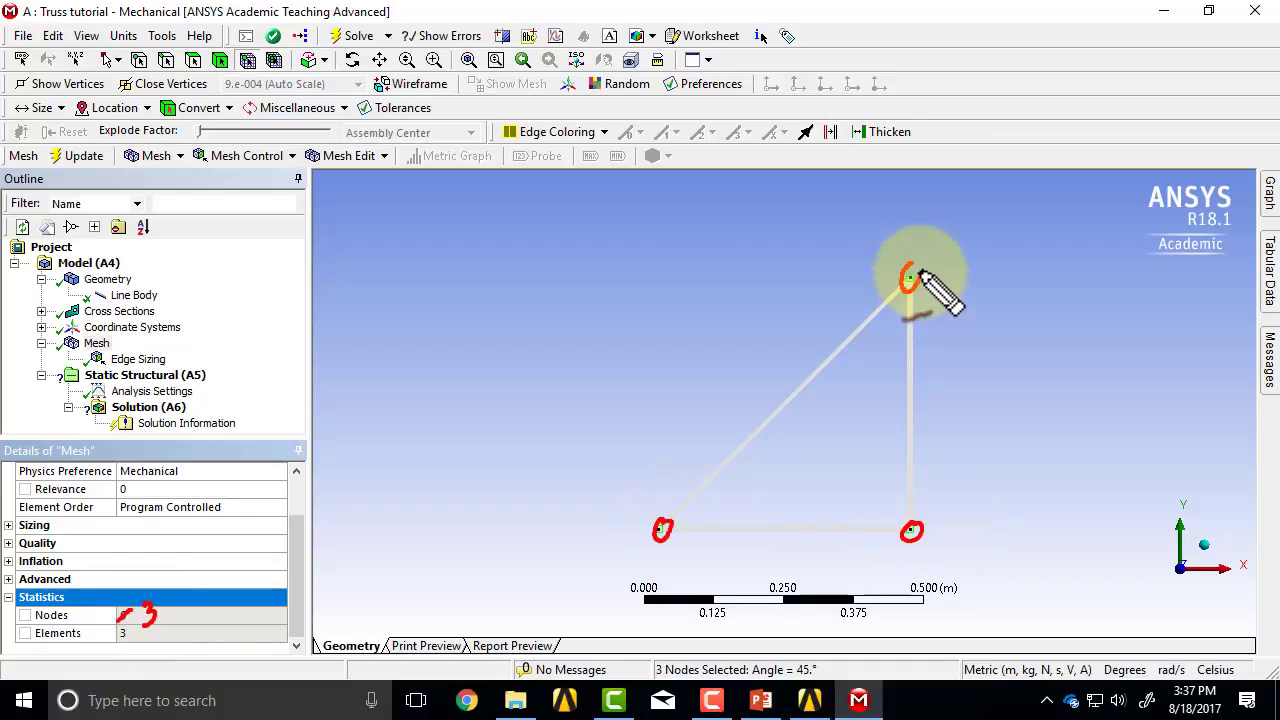
mouse_move(975, 290)
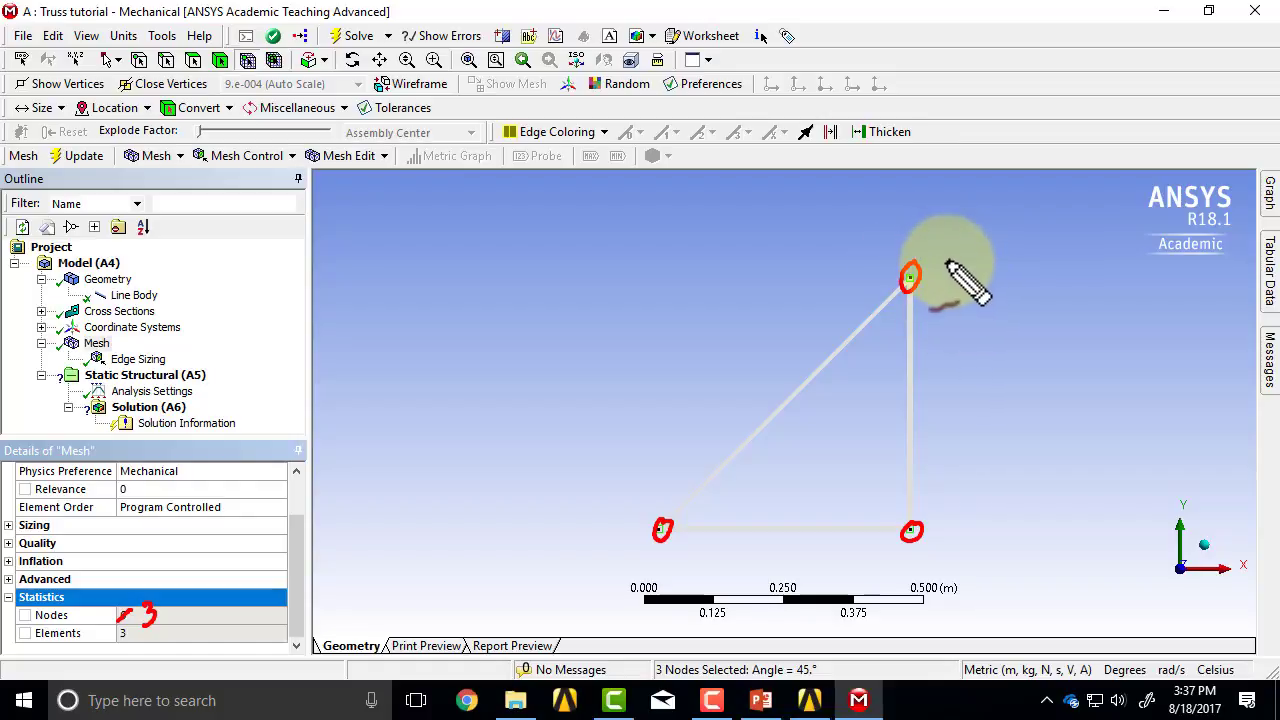
mouse_move(945, 270)
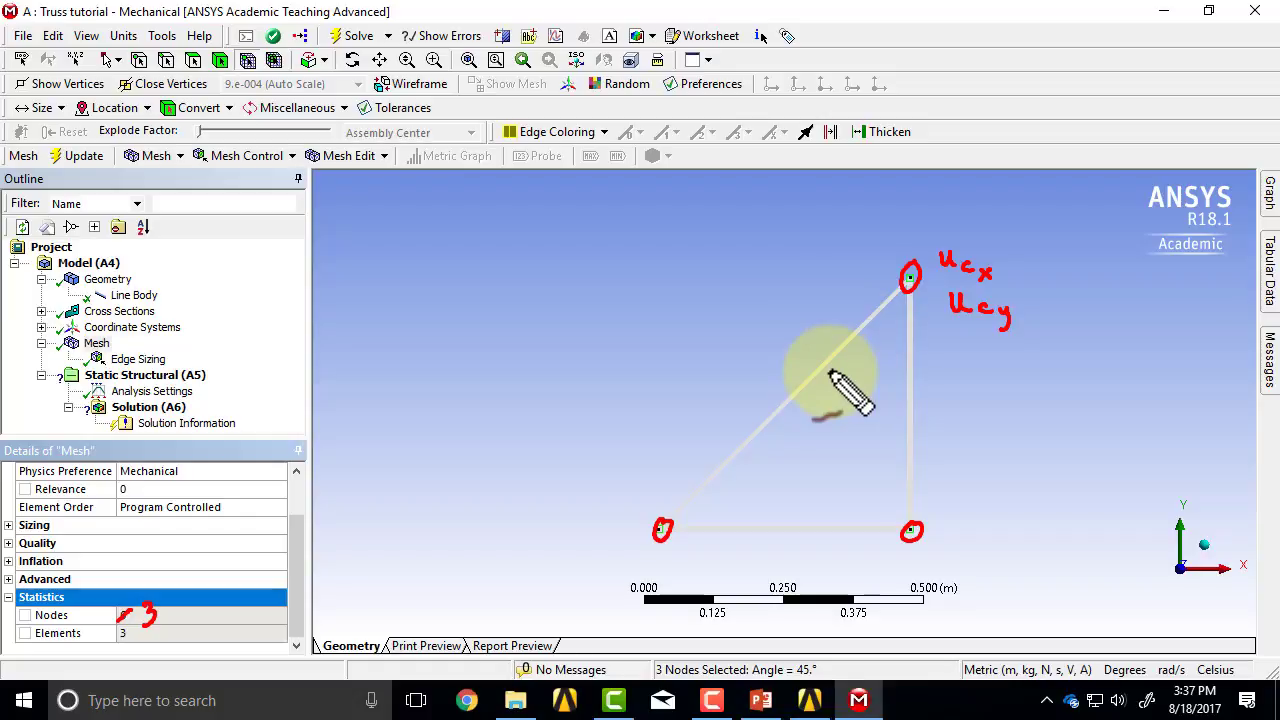
mouse_move(700, 520)
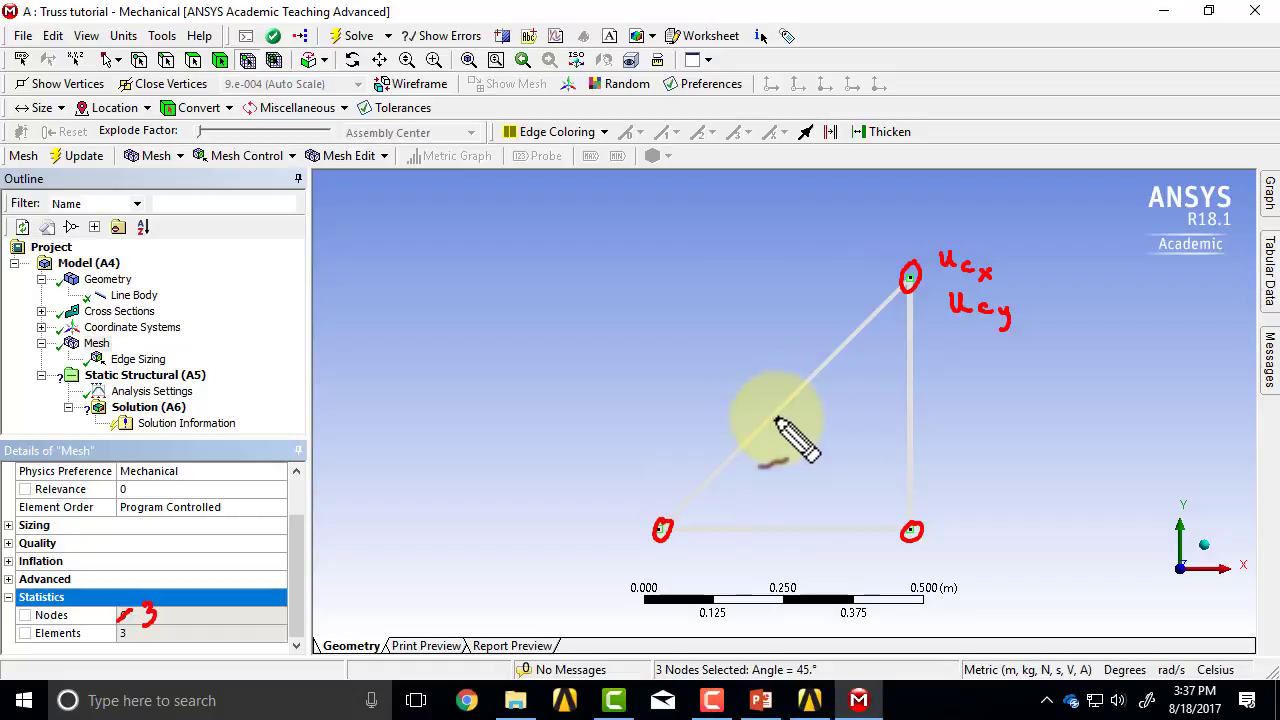
mouse_move(810, 415)
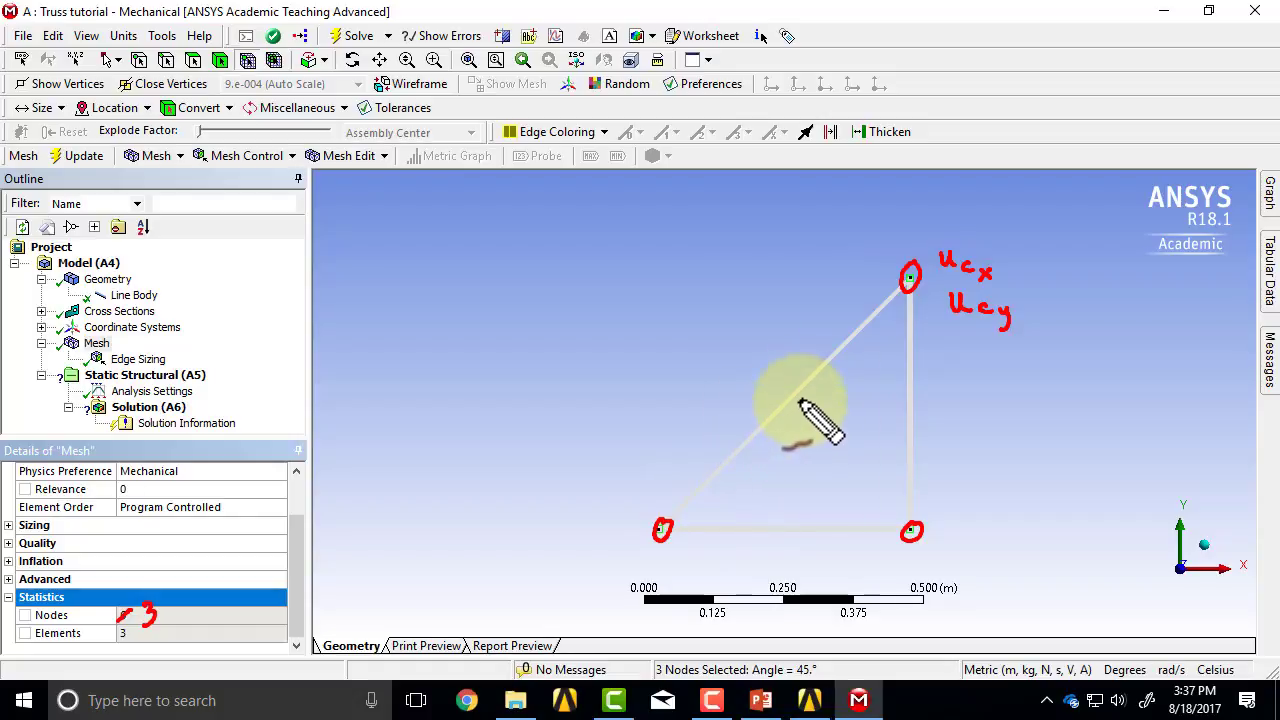
mouse_move(815, 385)
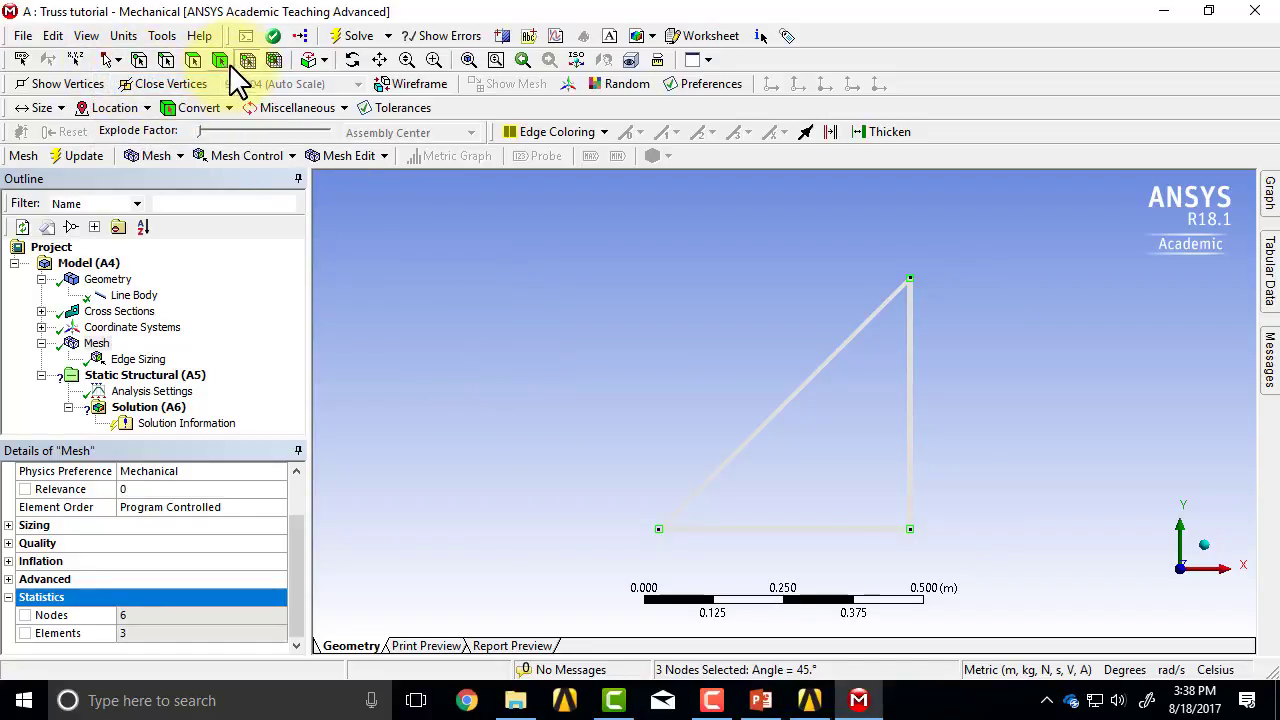
Save the truss project with File > Save Project.
left_click(23, 35)
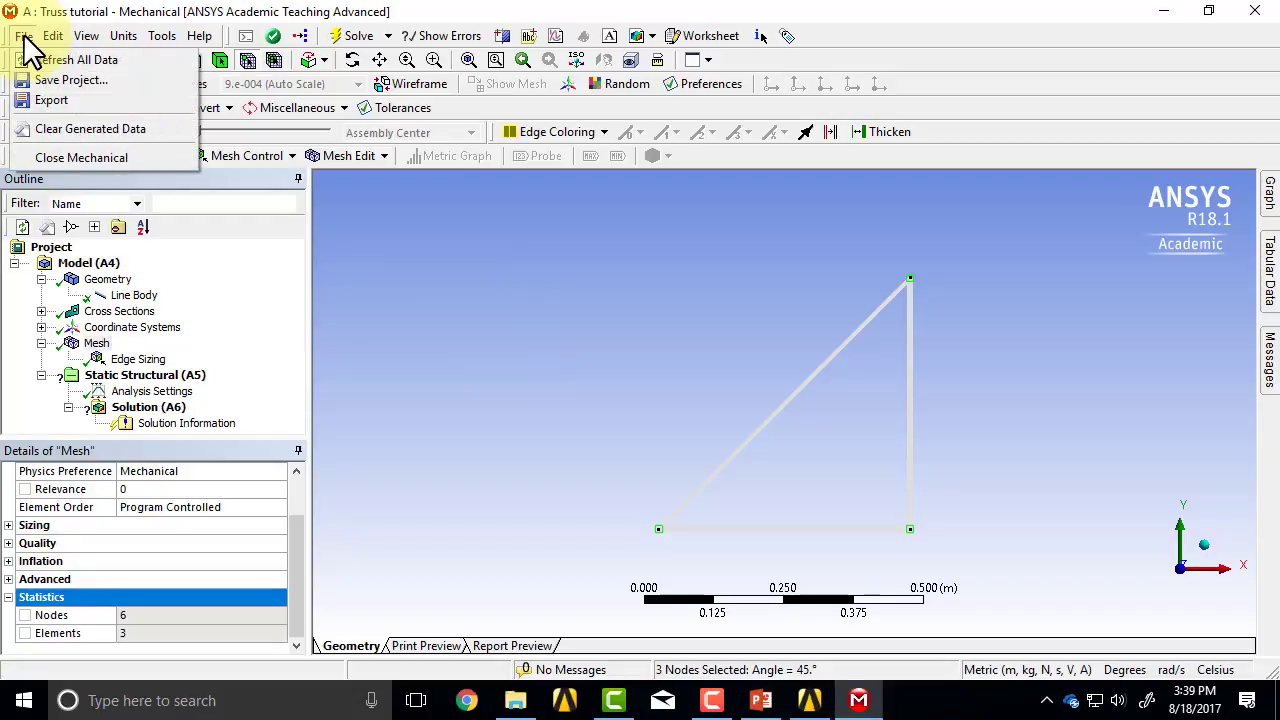
mouse_move(71, 80)
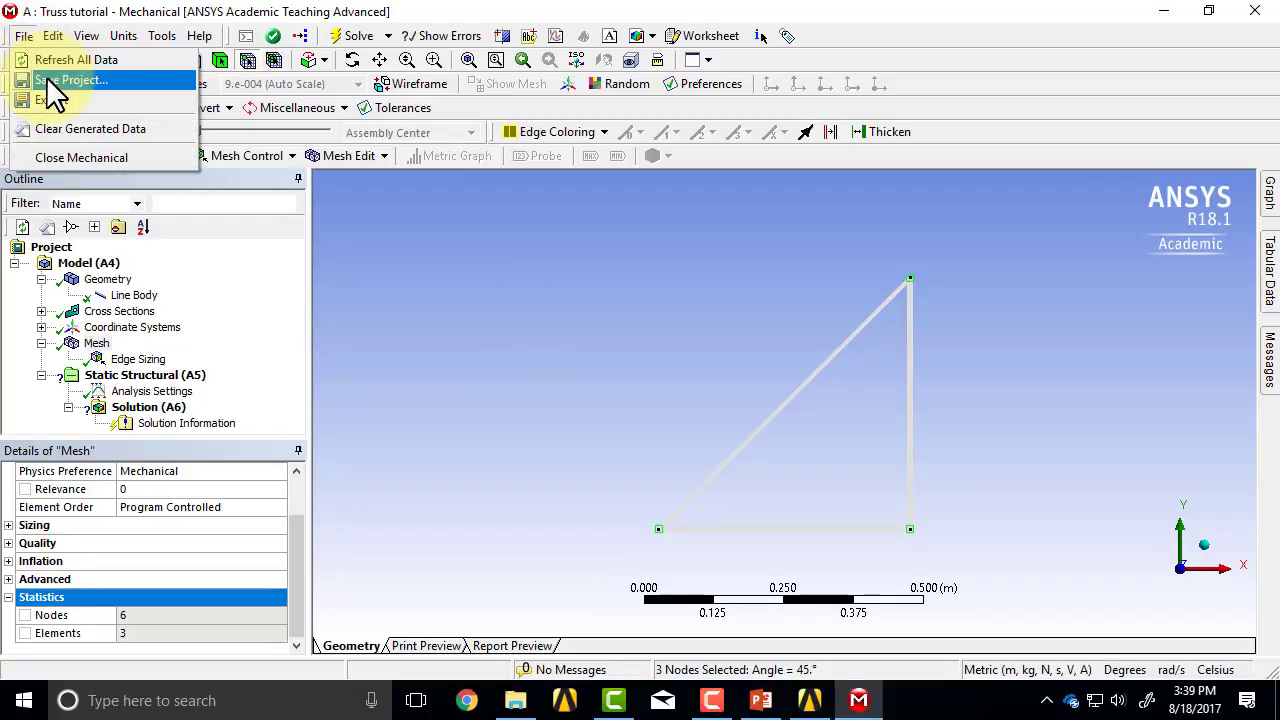
left_click(72, 80)
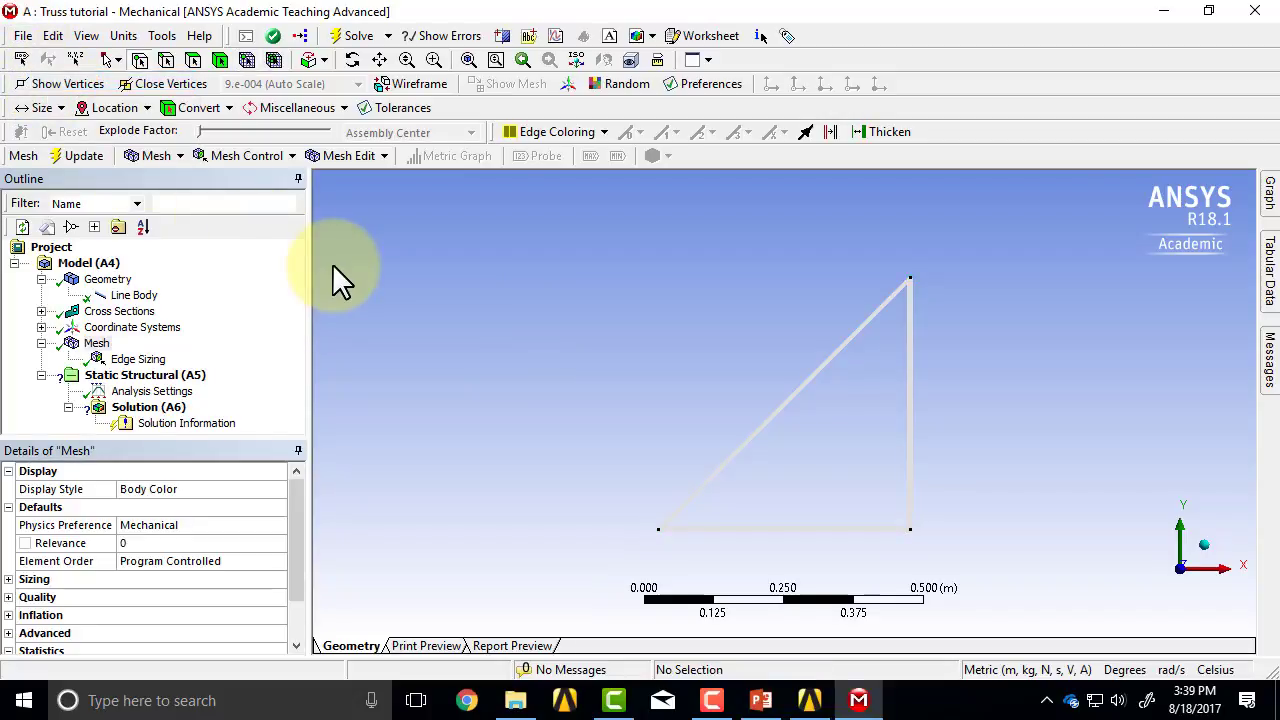